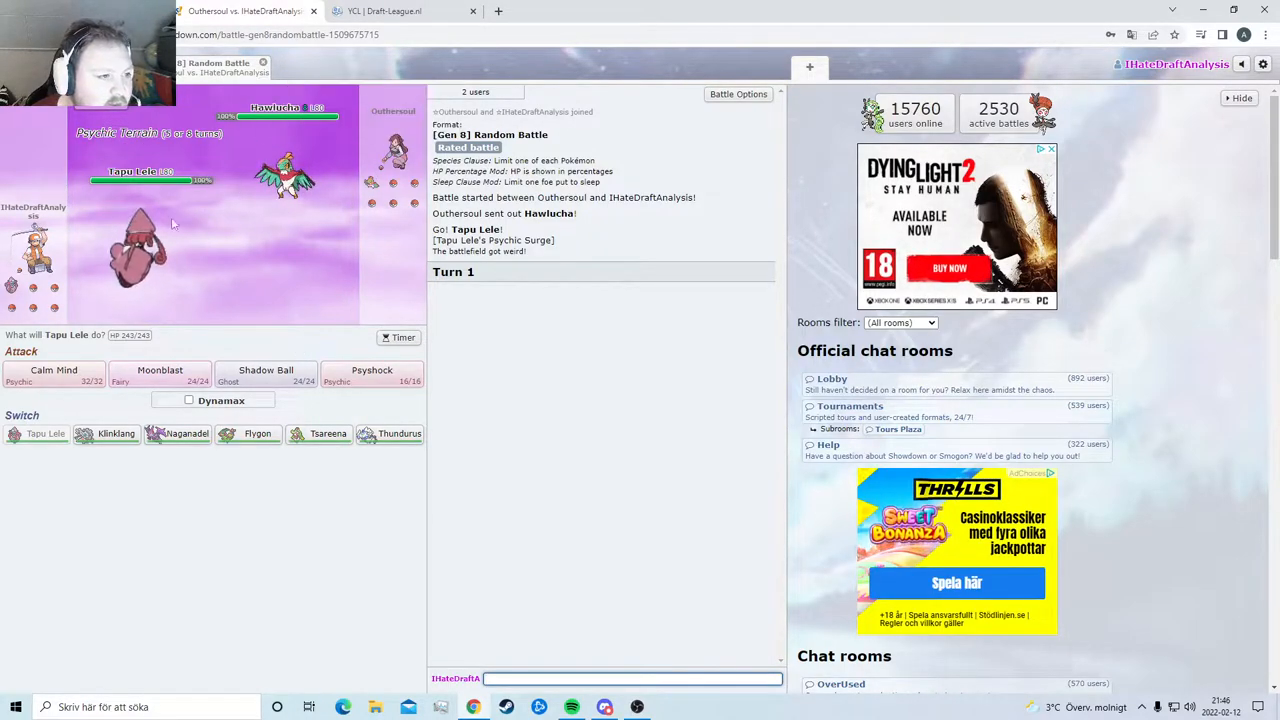
Lock in Moonblast for Tapu Lele against the opposing Hawlucha on turn 1.
{"action": "left_click", "coordinate": [160, 375]}
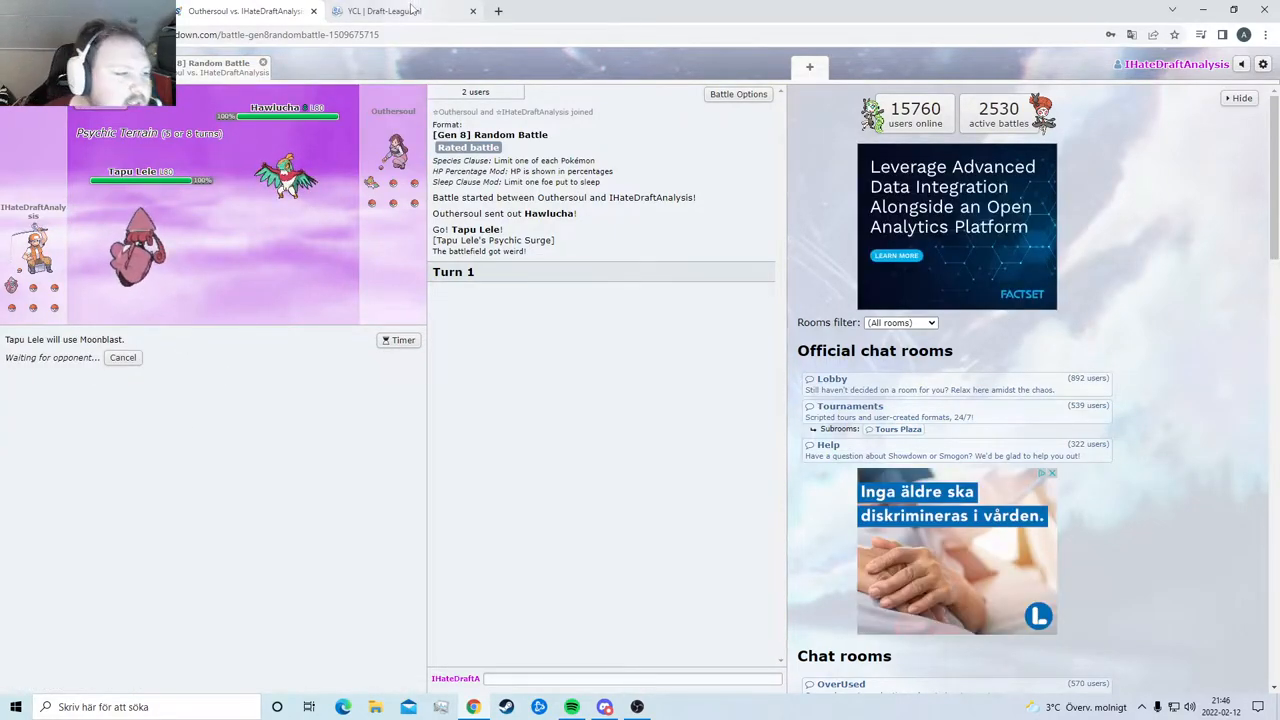
Switch to Draft-League.nl and scroll through the Three Elekitrons Season 5 draft table.
{"action": "left_click", "coordinate": [390, 11]}
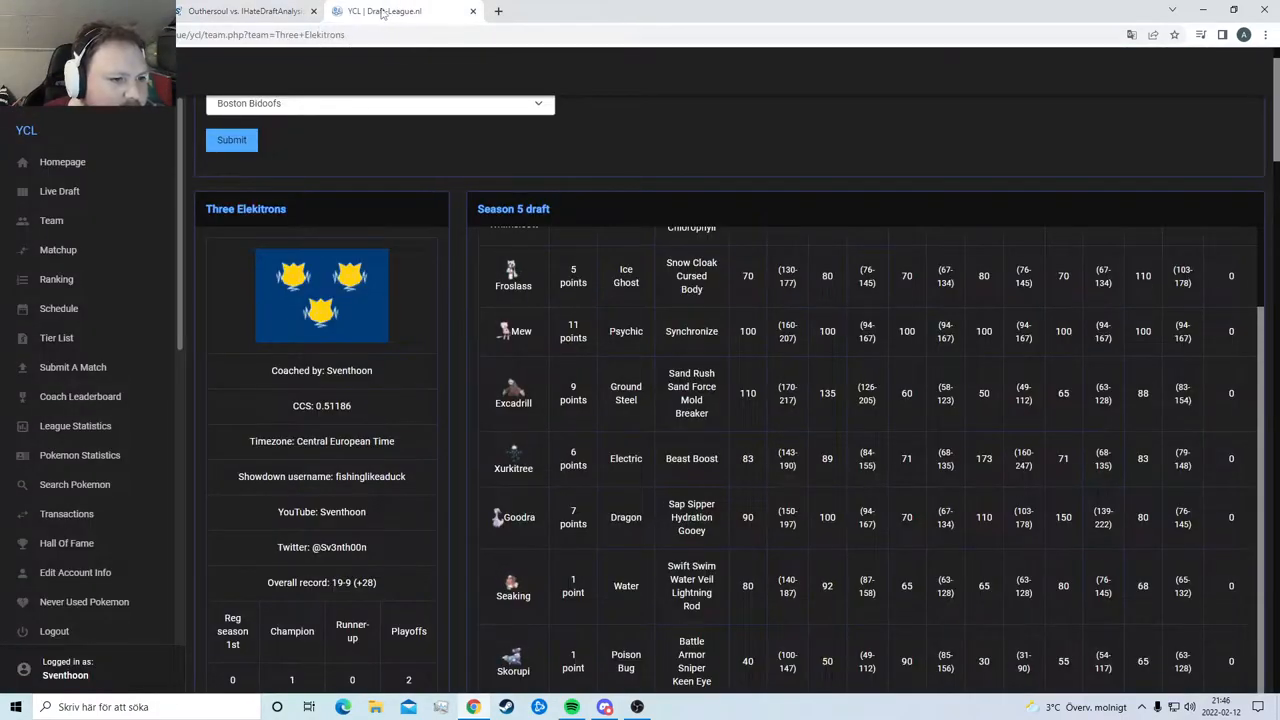
{"action": "mouse_move", "coordinate": [460, 311]}
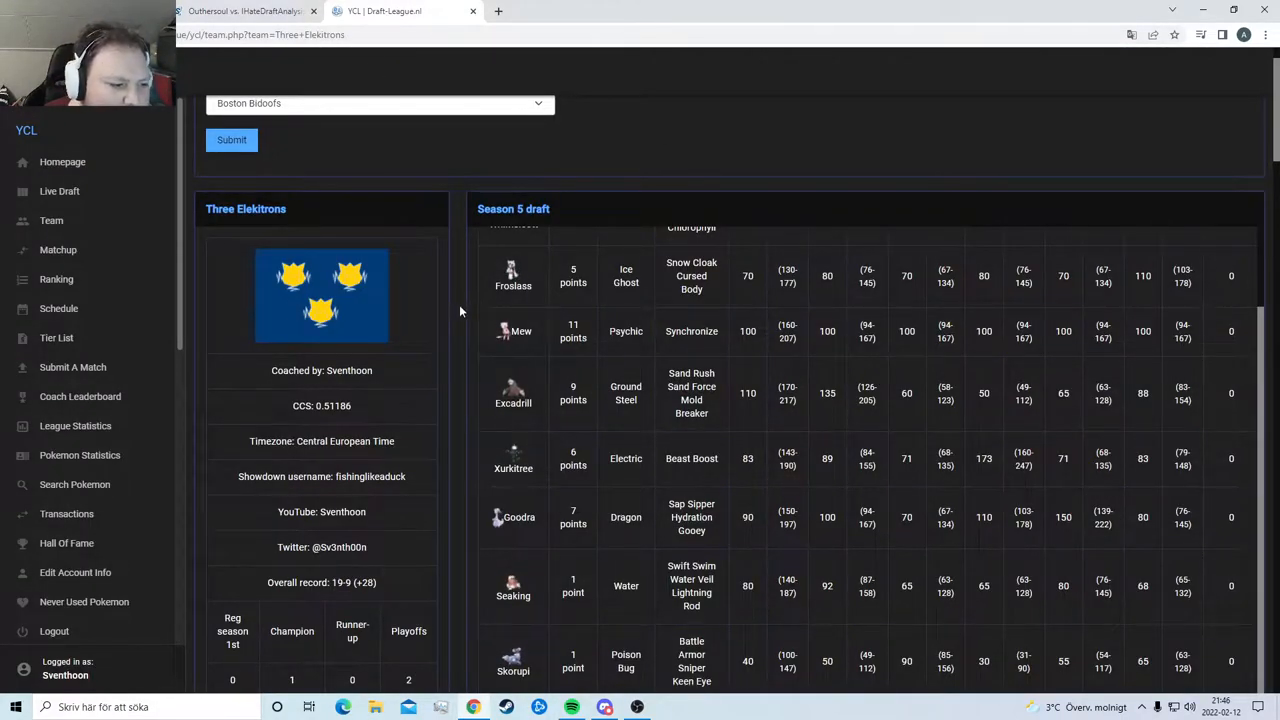
{"action": "scroll", "scroll_direction": "down", "scroll_amount": 3}
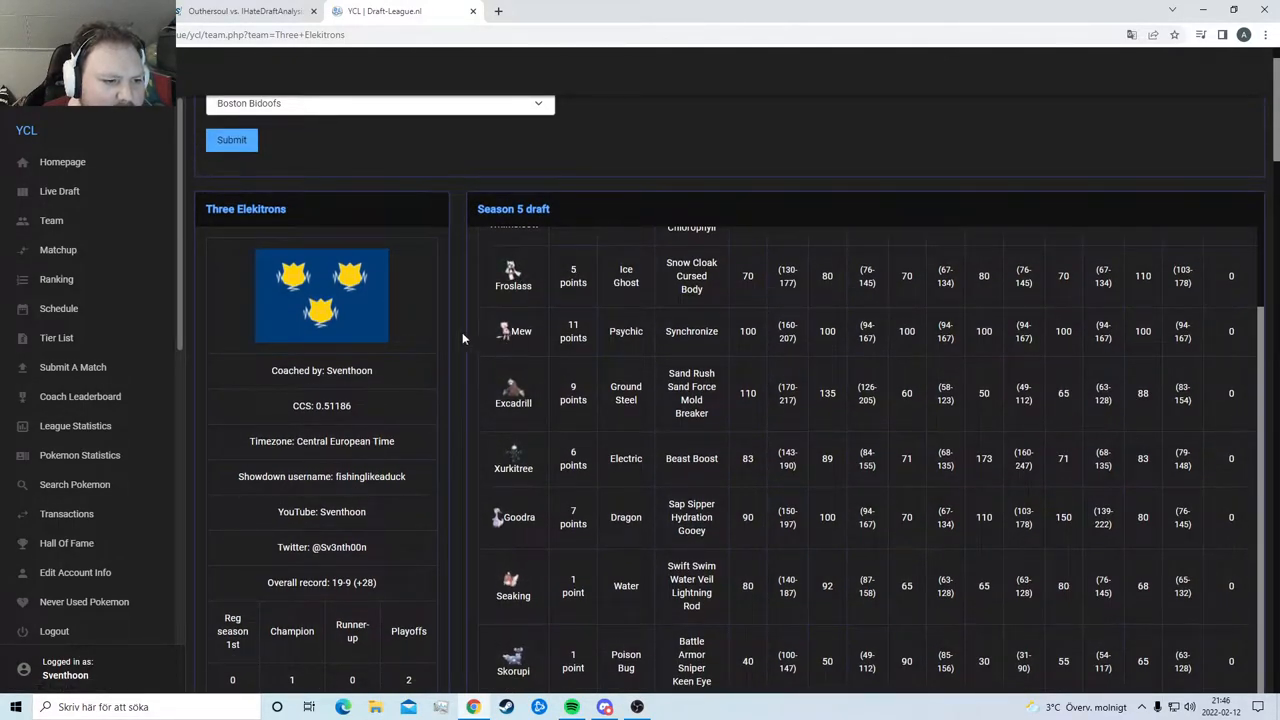
{"action": "scroll", "scroll_direction": "down", "scroll_amount": 3}
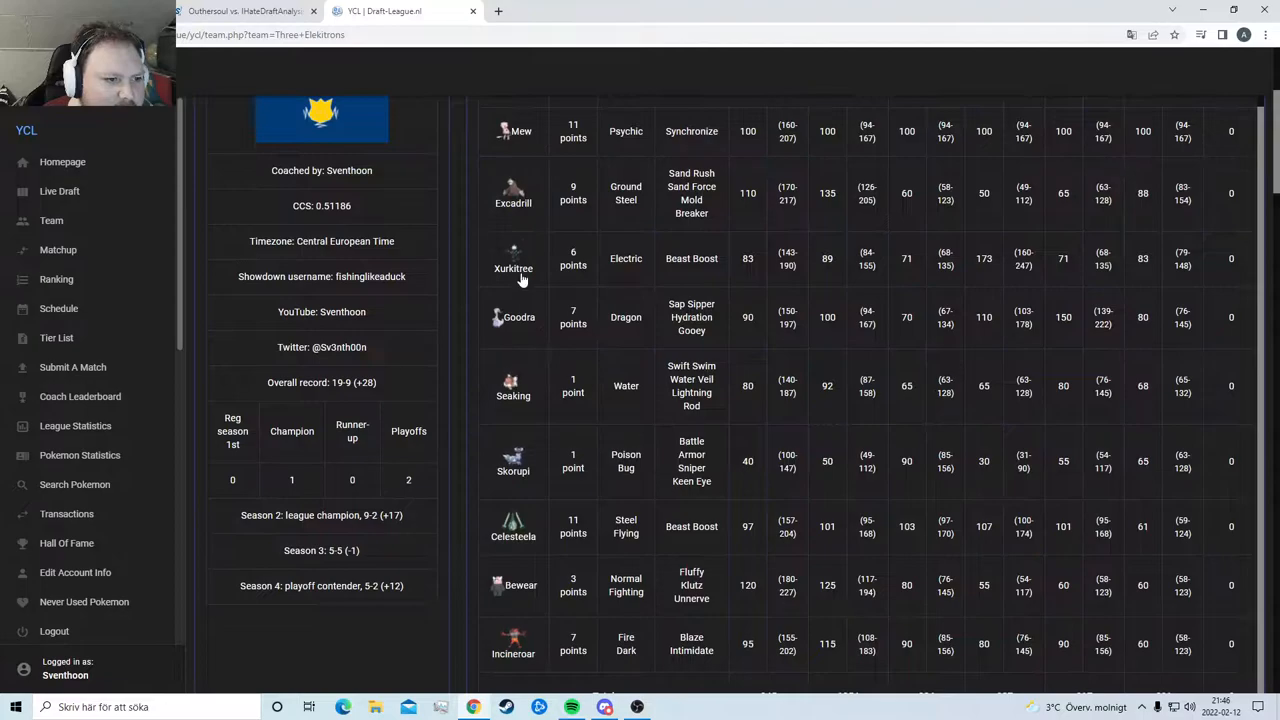
{"action": "mouse_move", "coordinate": [530, 392]}
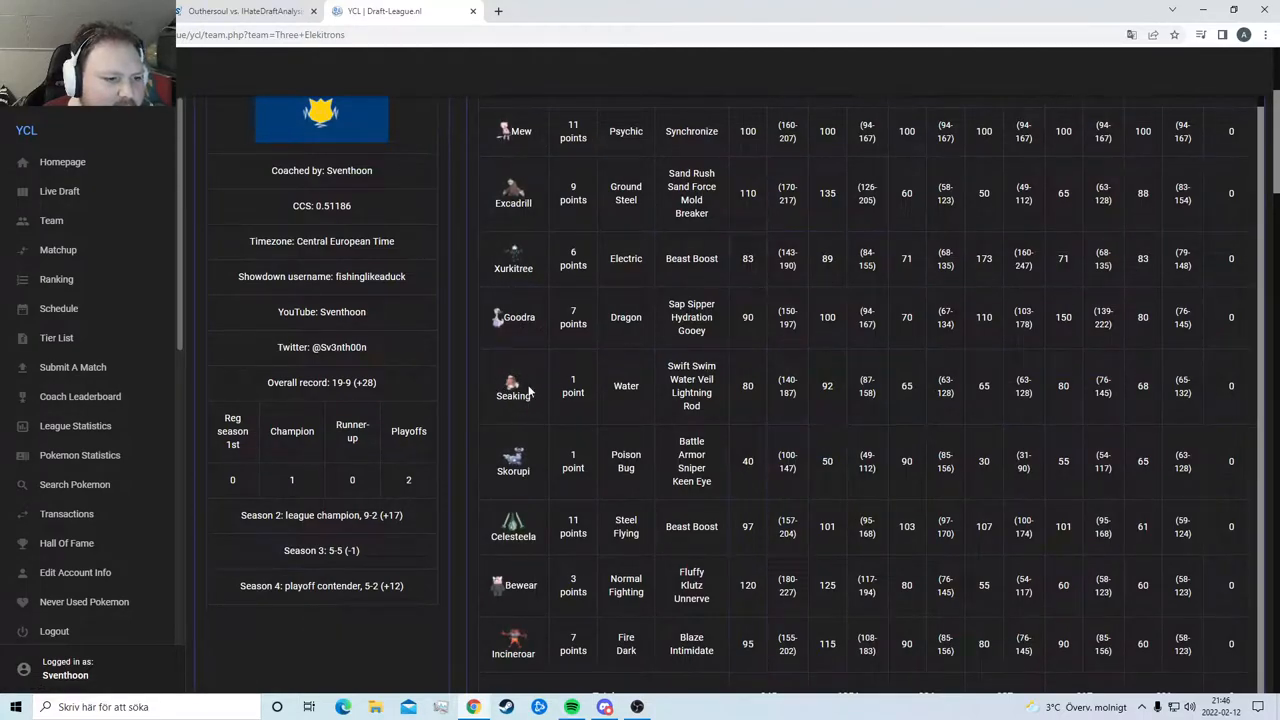
{"action": "mouse_move", "coordinate": [555, 506]}
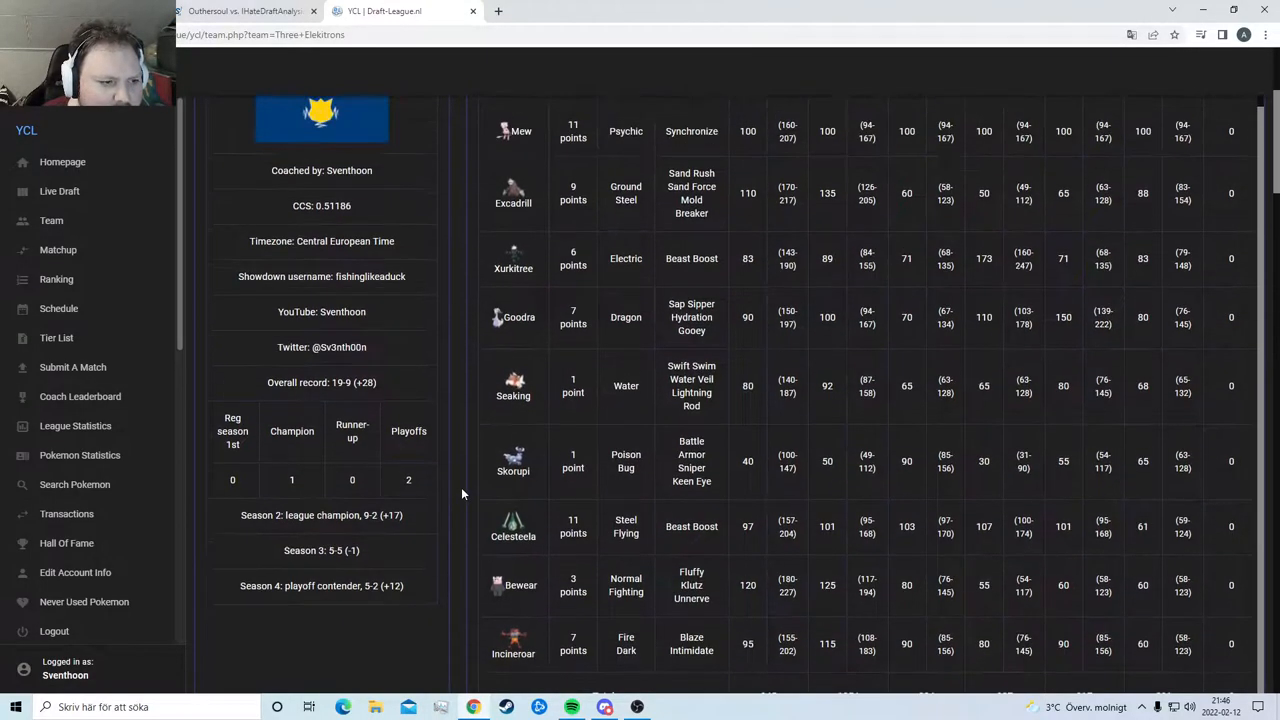
{"action": "scroll", "scroll_direction": "down", "scroll_amount": 3}
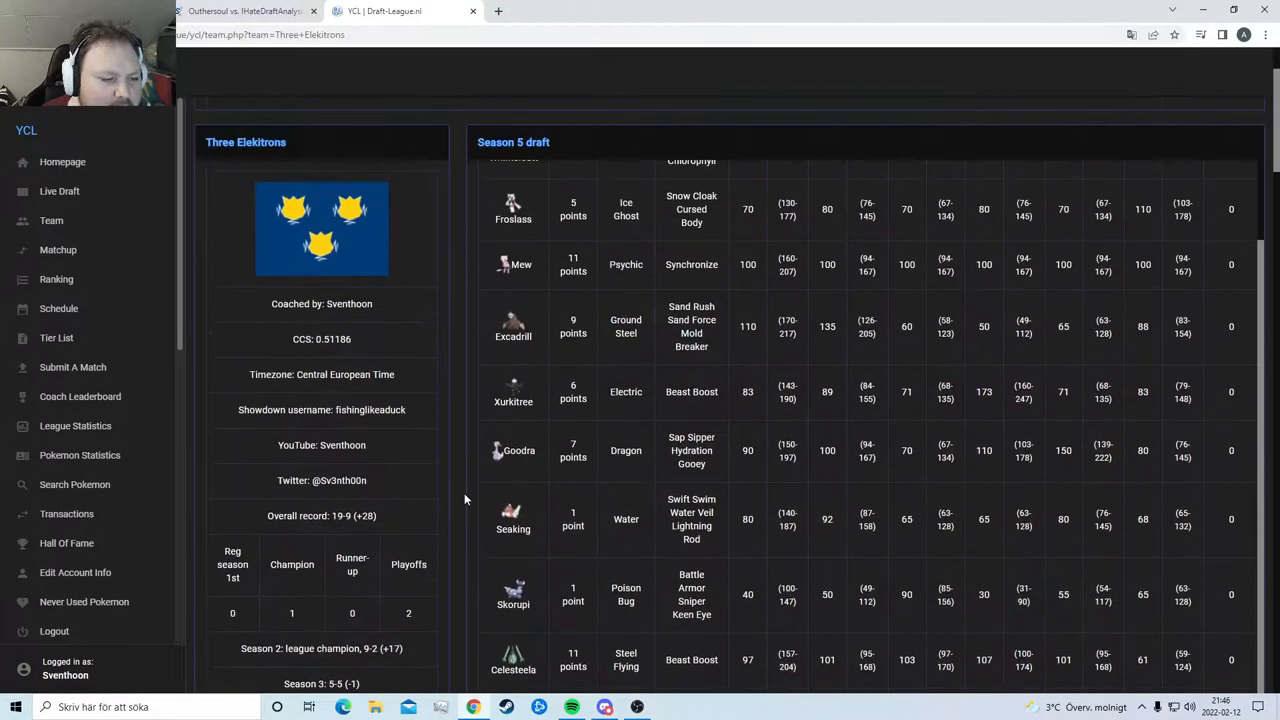
{"action": "scroll", "scroll_direction": "down", "scroll_amount": 3}
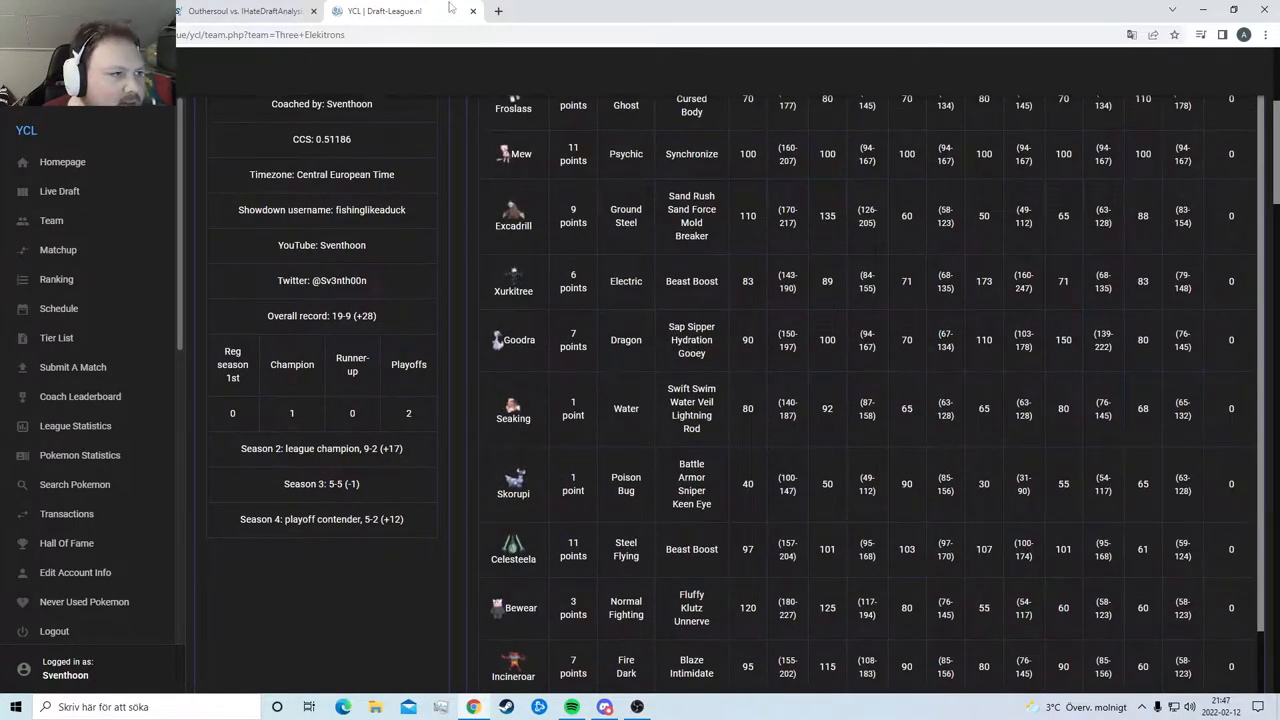
Back in the battle, start the timer and use Psyshock on Dragalge.
{"action": "left_click", "coordinate": [245, 13]}
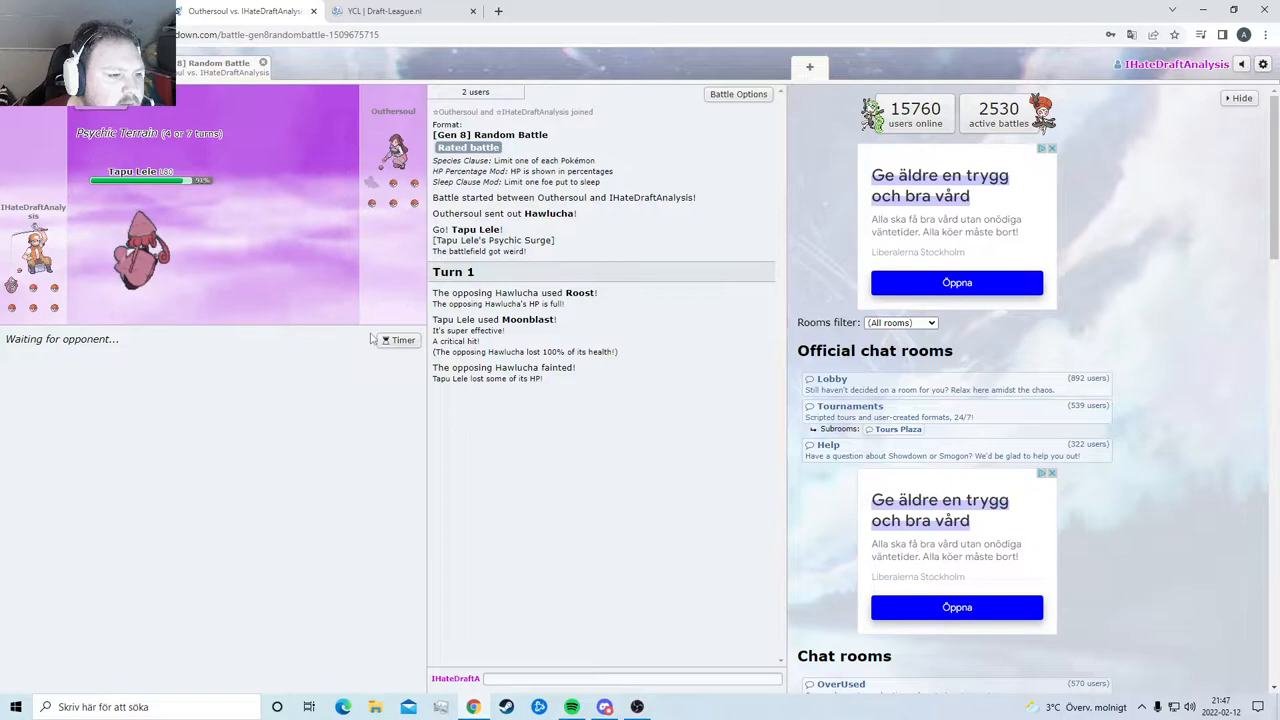
{"action": "left_click", "coordinate": [400, 340]}
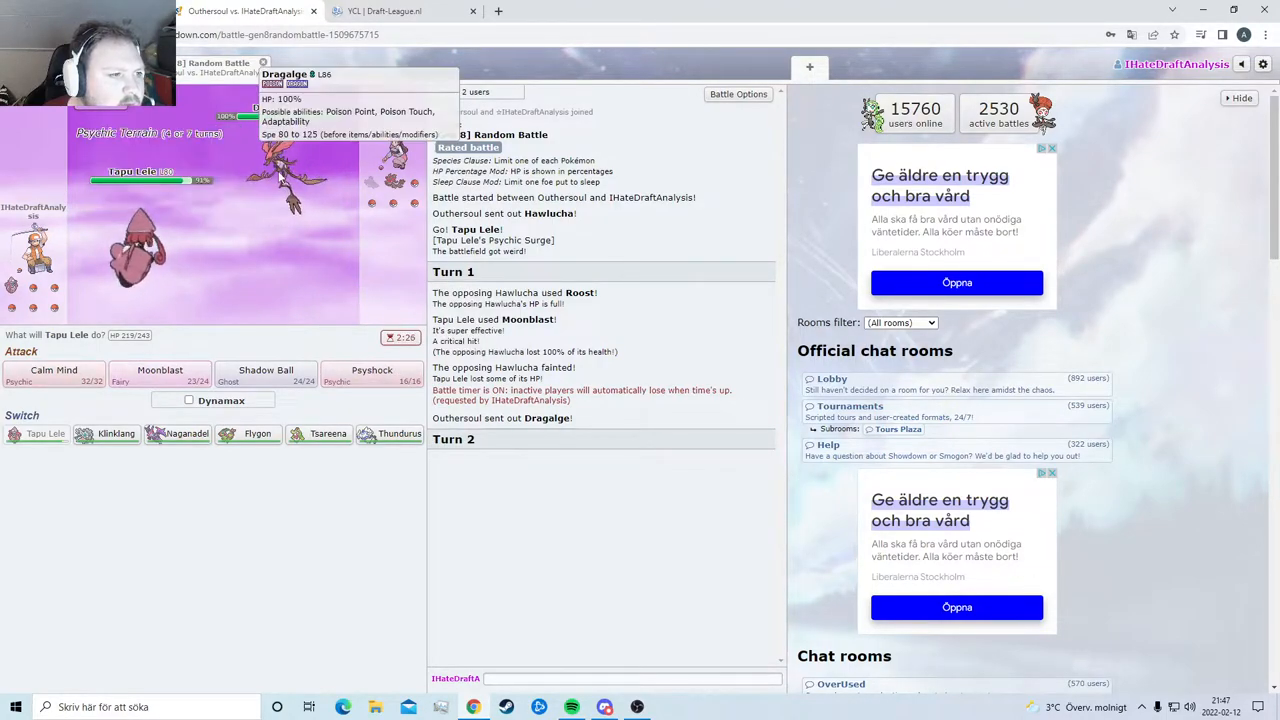
{"action": "mouse_move", "coordinate": [248, 272]}
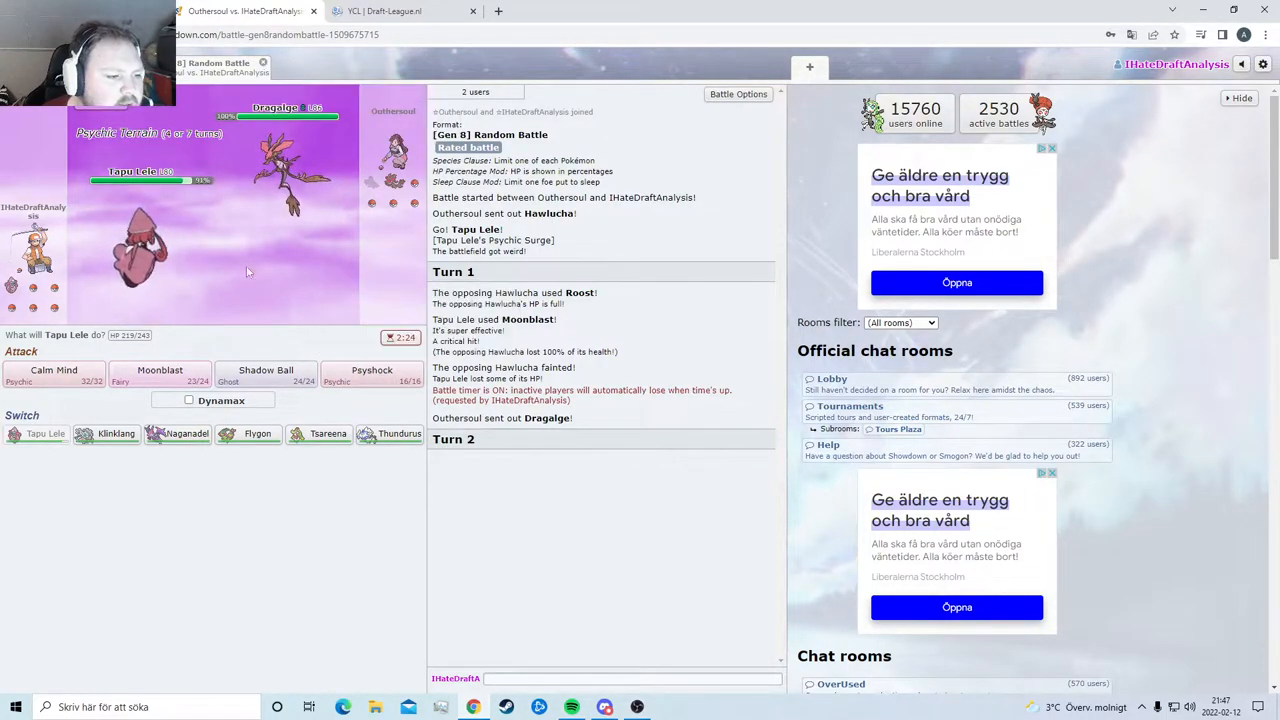
{"action": "left_click", "coordinate": [372, 370]}
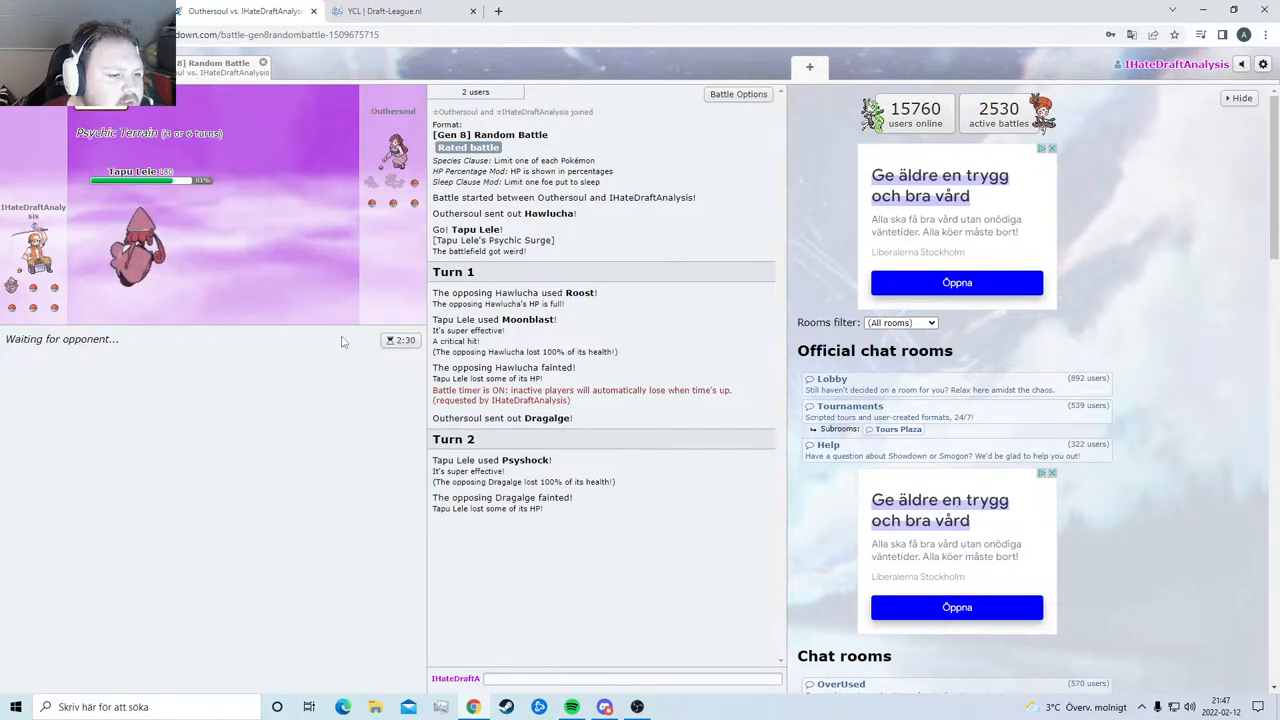
Scroll the Three Elekitrons roster down to Incineroar and the Total row.
{"action": "left_click", "coordinate": [395, 11]}
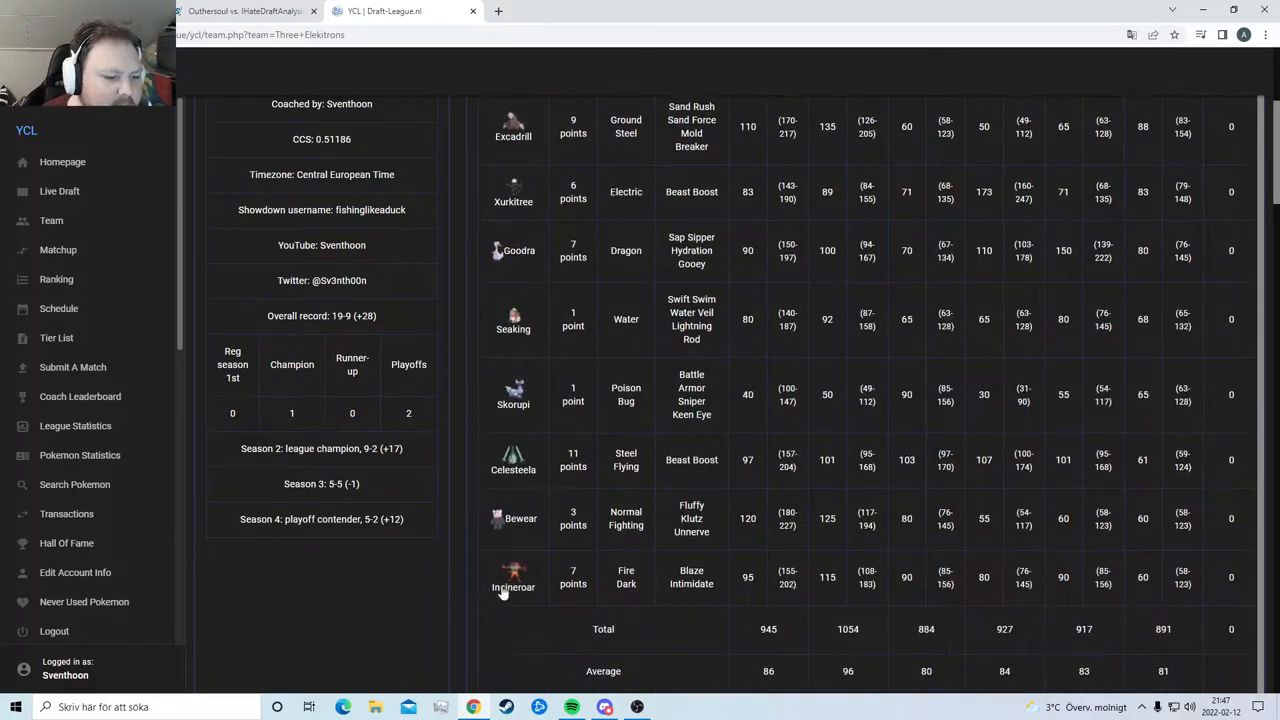
{"action": "scroll", "scroll_direction": "up", "scroll_amount": 3}
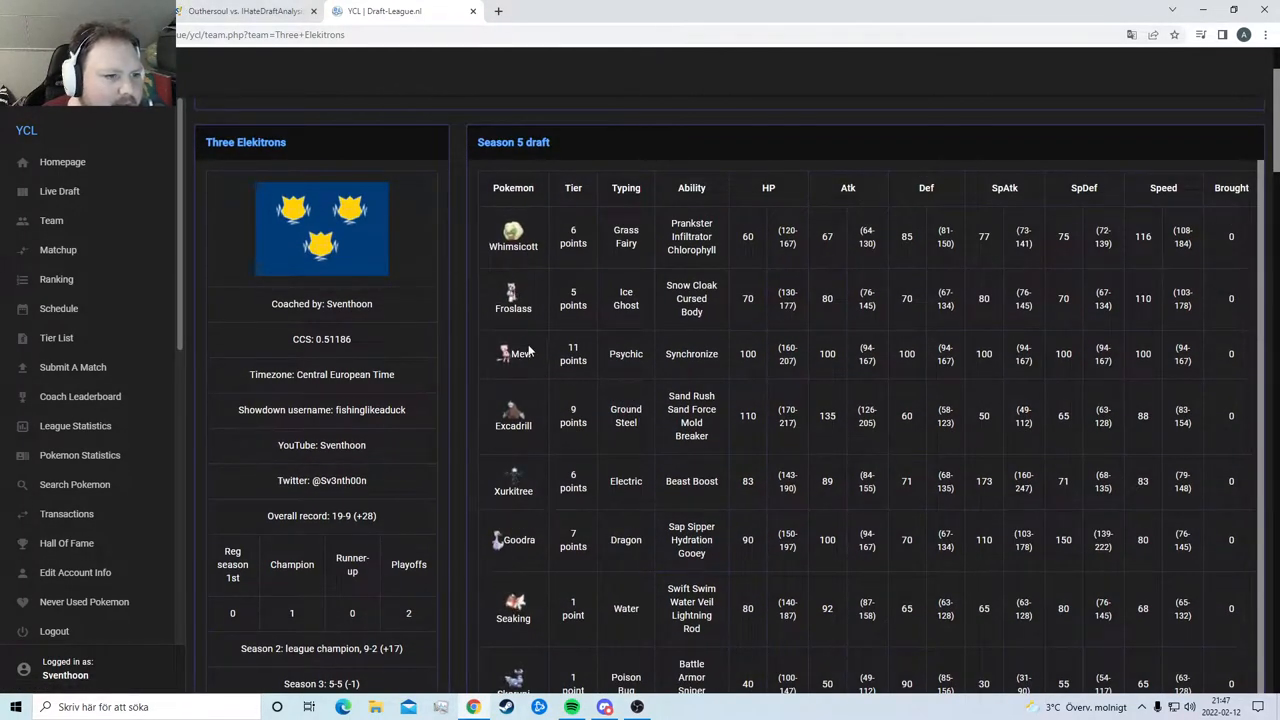
{"action": "scroll", "scroll_direction": "down", "scroll_amount": 3}
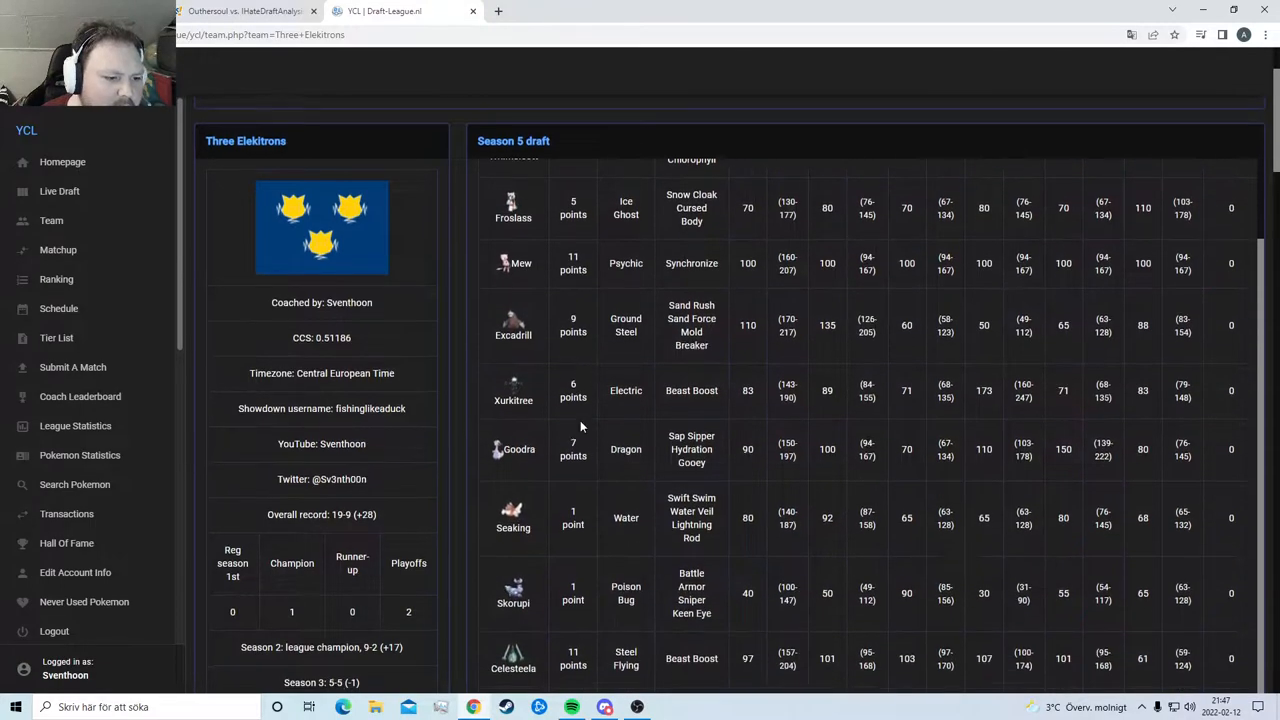
{"action": "scroll", "scroll_direction": "down", "scroll_amount": 3}
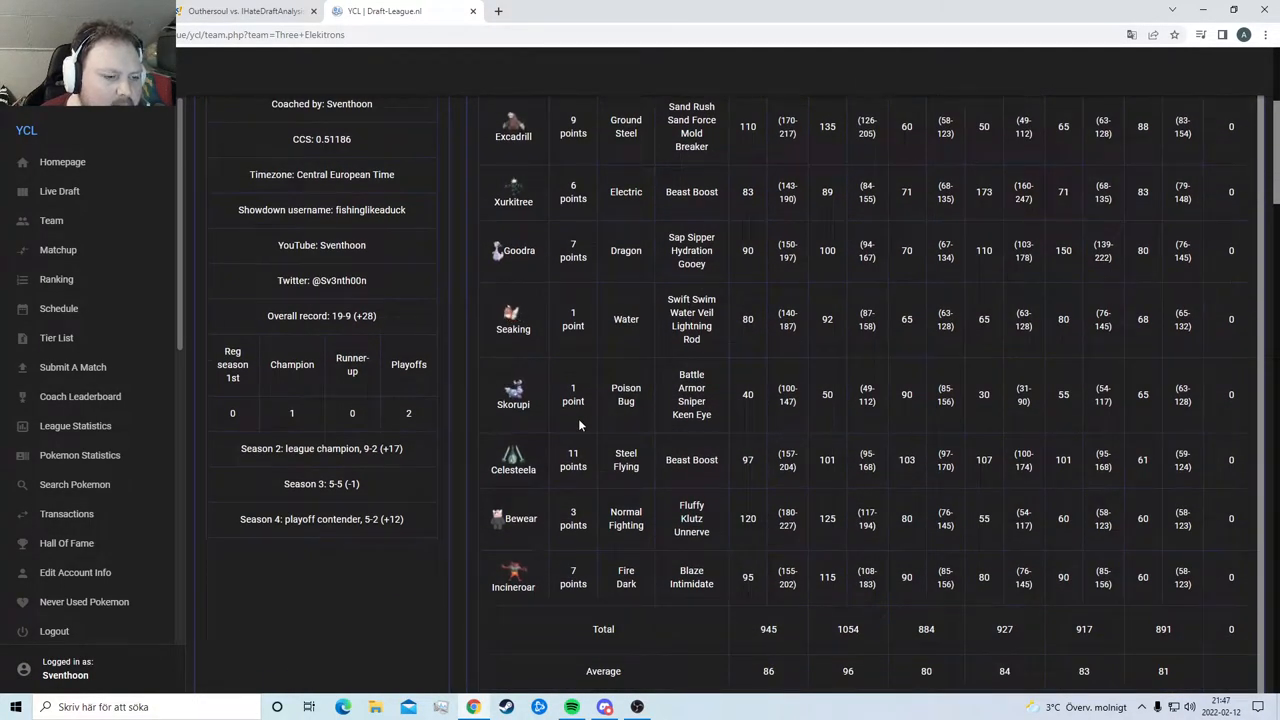
{"action": "mouse_move", "coordinate": [505, 608]}
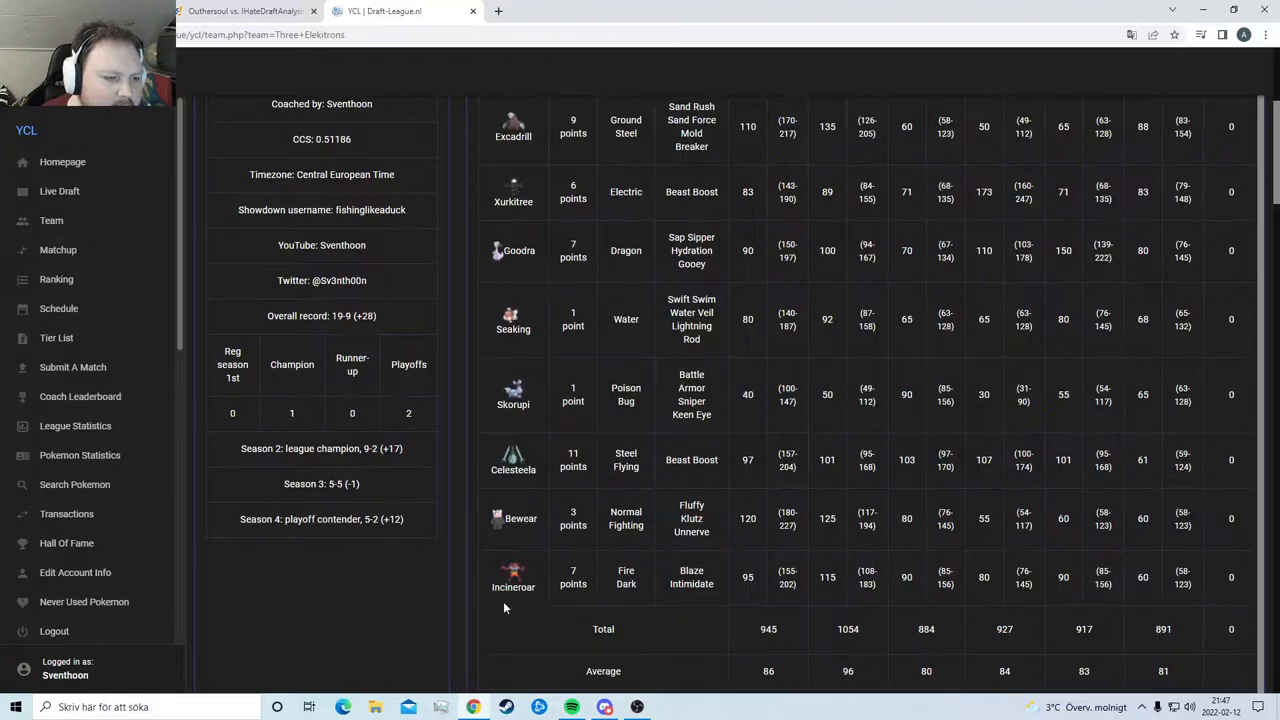
Return to the battle and skip the turn 3 Shadow Ball animations.
{"action": "left_click", "coordinate": [245, 12]}
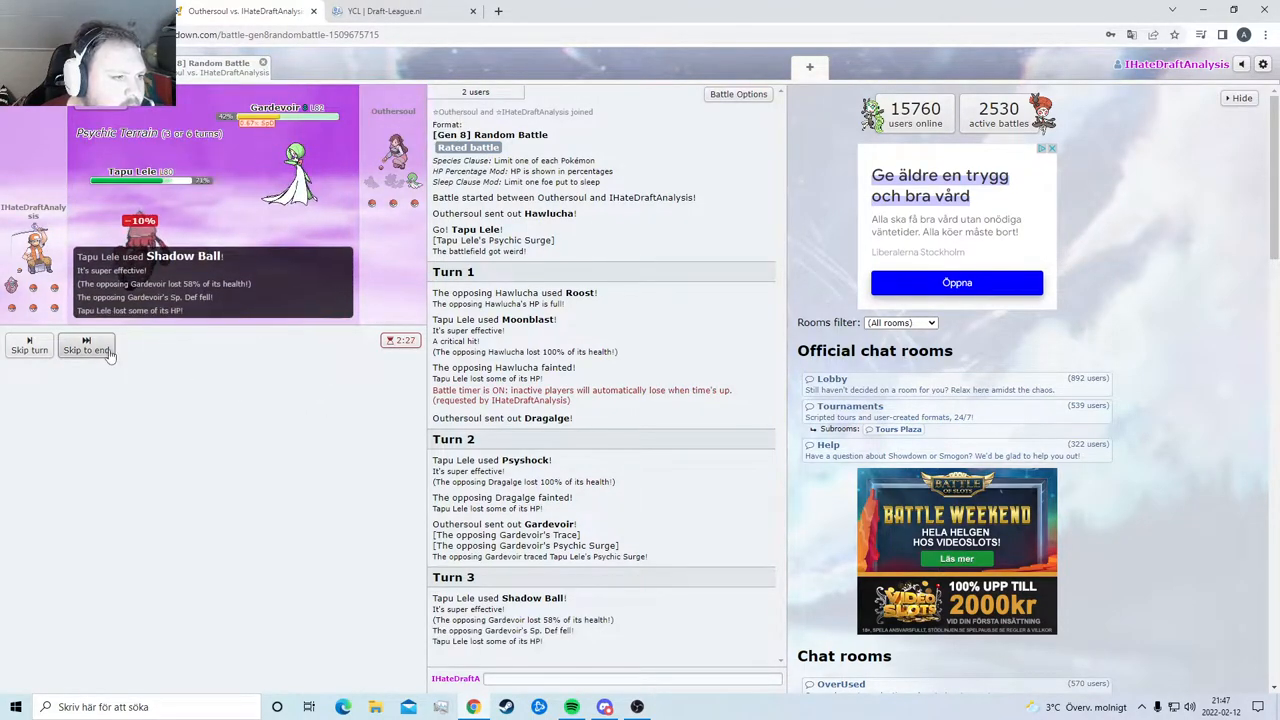
{"action": "left_click", "coordinate": [86, 348]}
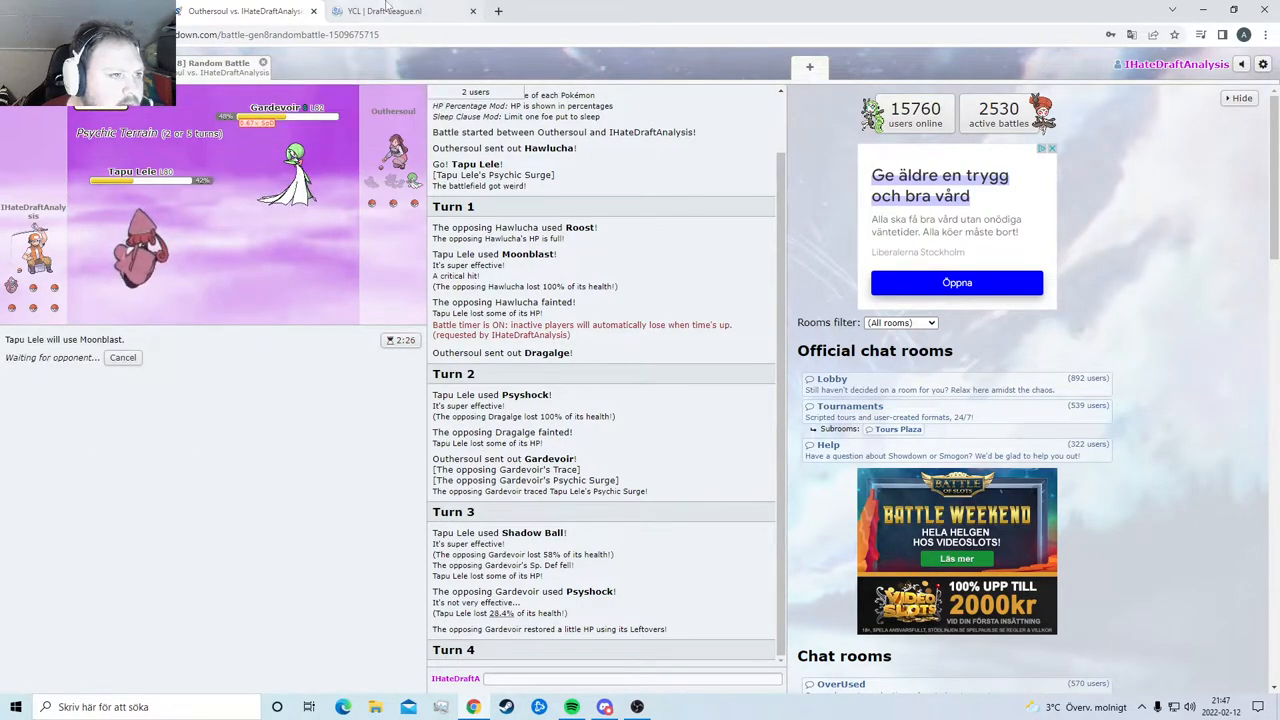
Switch to Draft-League.nl and scroll down the Season 5 roster.
{"action": "left_click", "coordinate": [395, 11]}
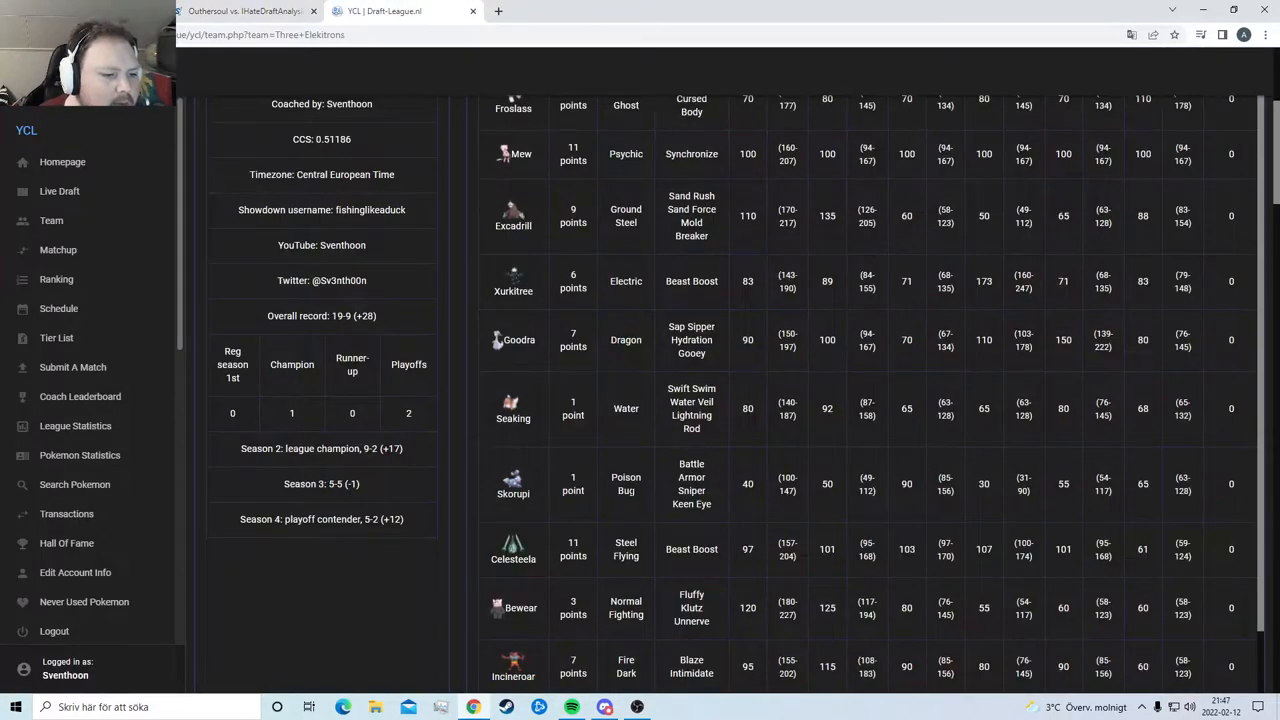
{"action": "scroll", "scroll_direction": "down", "scroll_amount": 3}
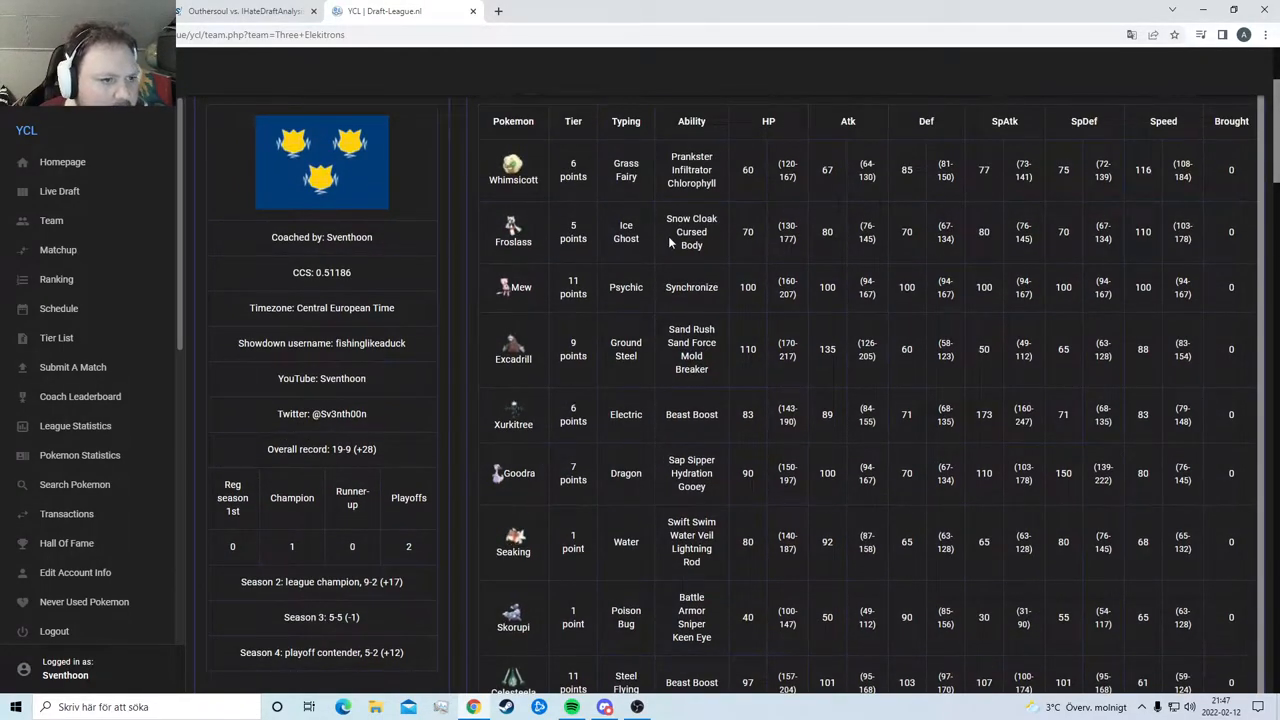
{"action": "mouse_move", "coordinate": [585, 196]}
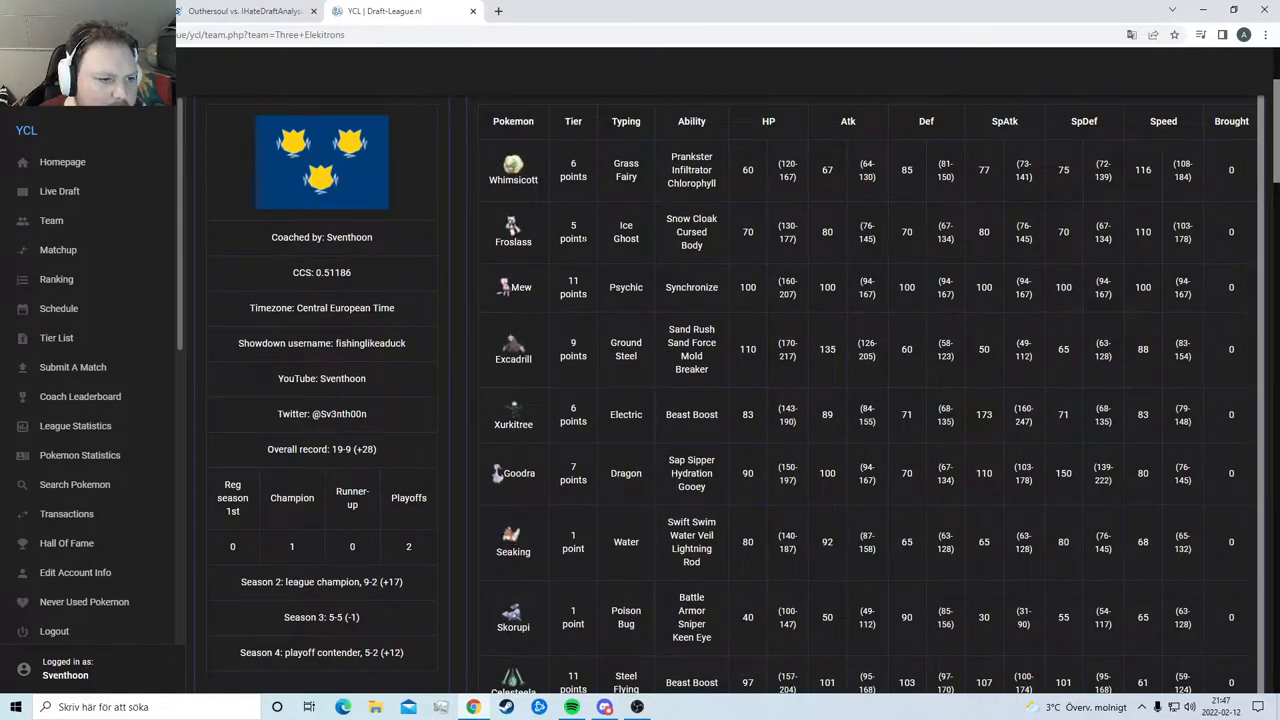
{"action": "scroll", "scroll_direction": "down", "scroll_amount": 3}
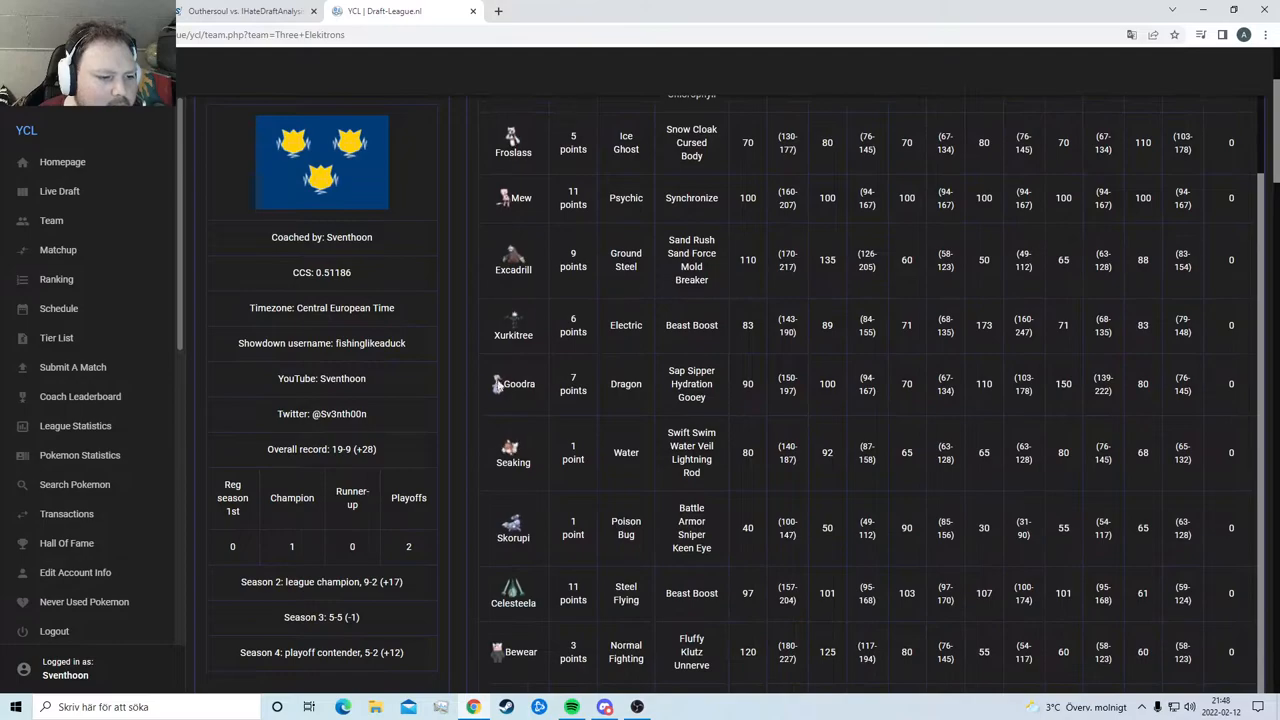
{"action": "mouse_move", "coordinate": [496, 457]}
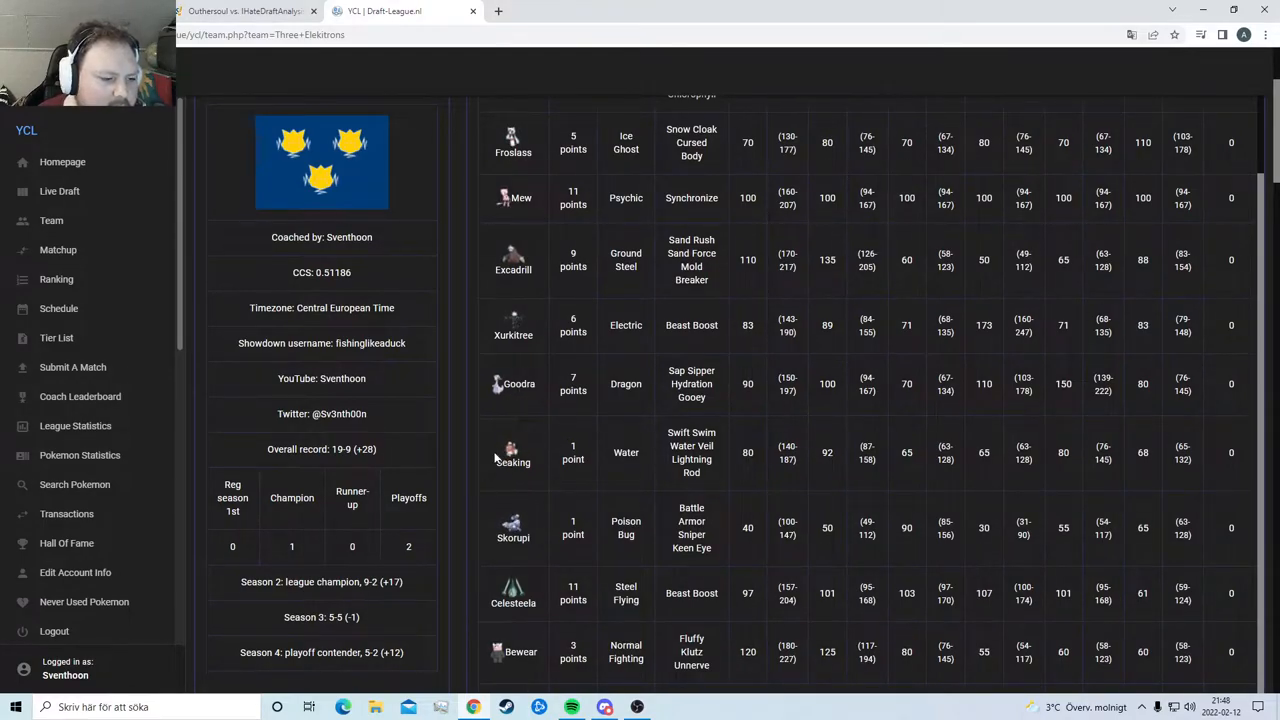
{"action": "mouse_move", "coordinate": [598, 493]}
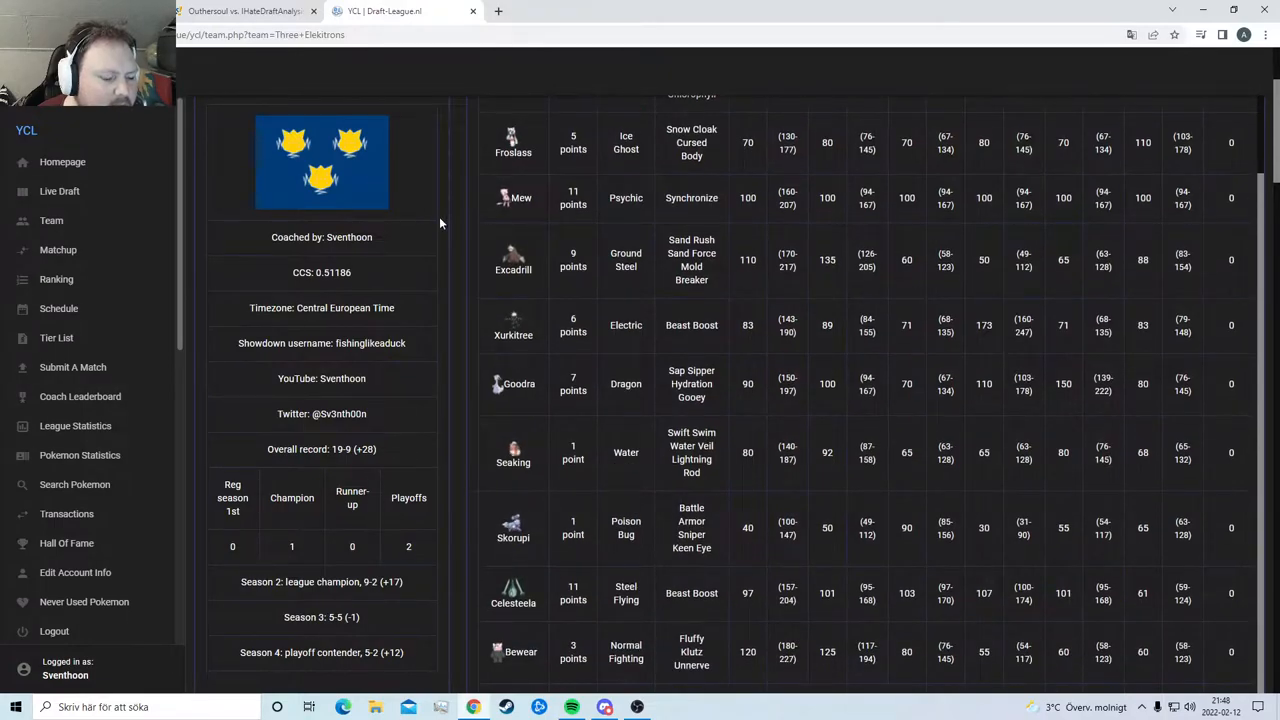
Use Moonblast with Tapu Lele, then return to the Season 5 roster page.
{"action": "left_click", "coordinate": [250, 11]}
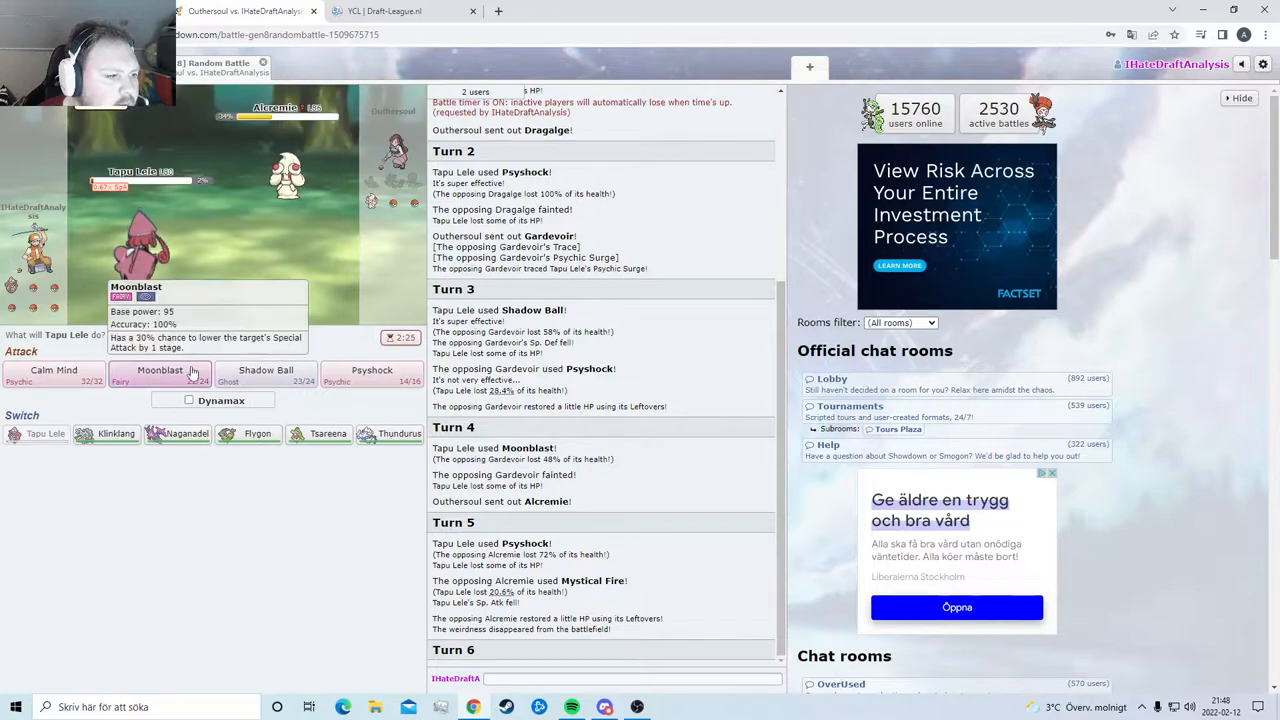
{"action": "left_click", "coordinate": [160, 372]}
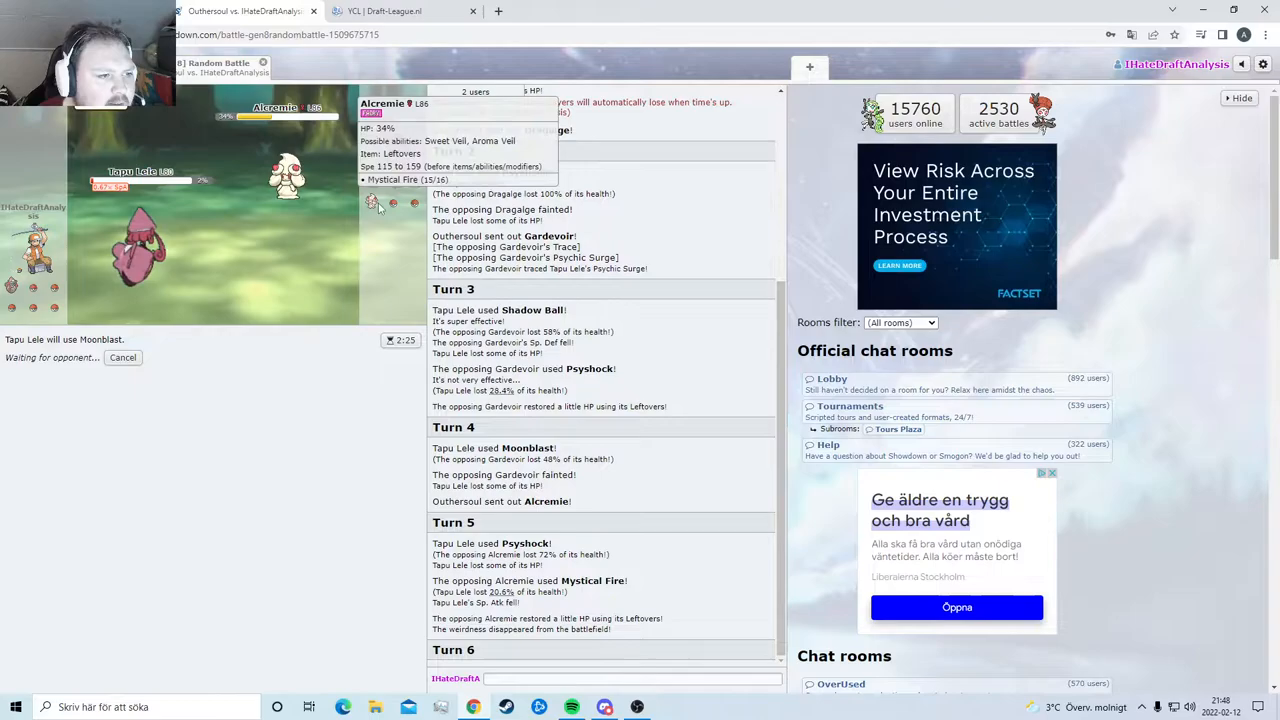
{"action": "left_click", "coordinate": [395, 11]}
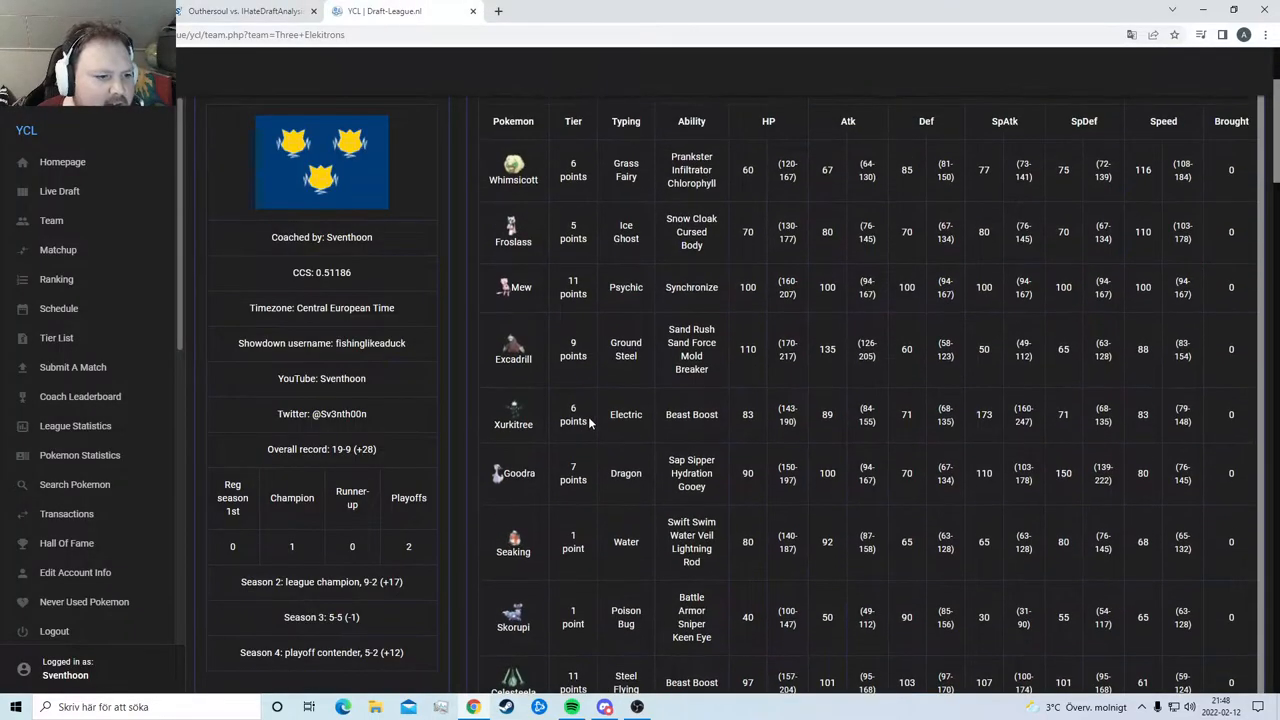
{"action": "scroll", "scroll_direction": "down", "scroll_amount": 3}
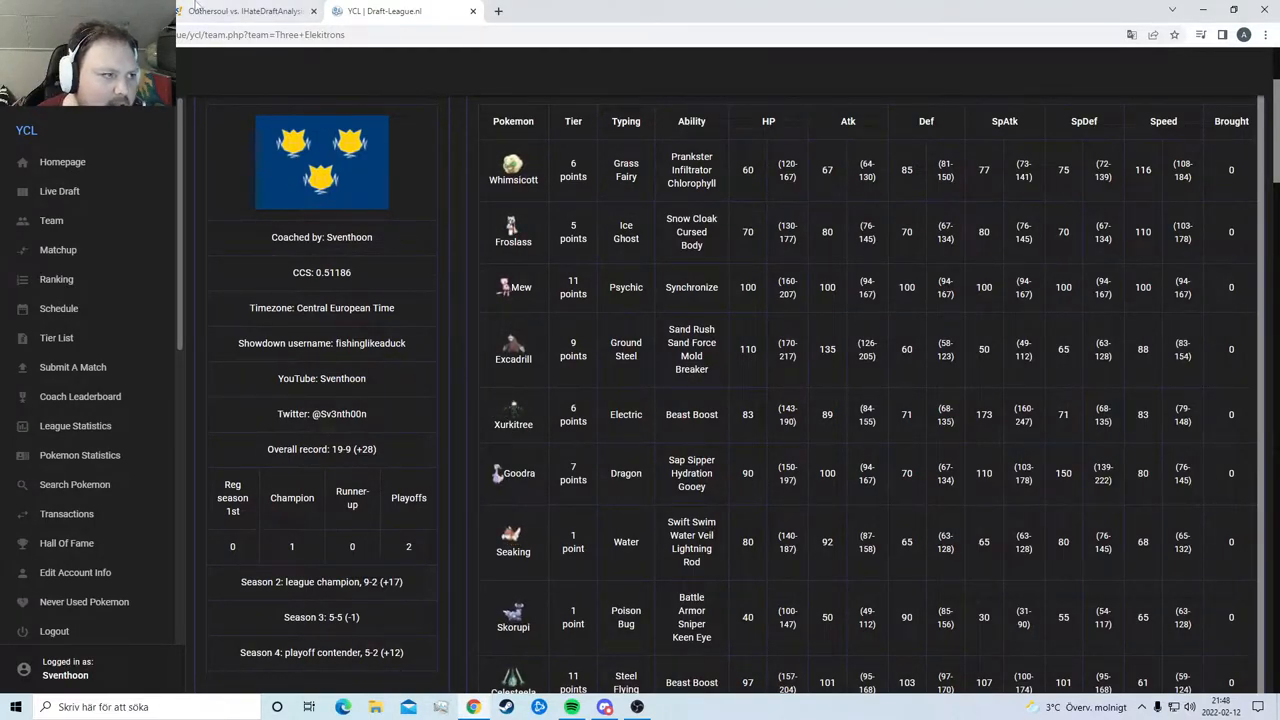
In the battle, choose Sludge Wave for Naganadel, then return to Draft-League.nl.
{"action": "left_click", "coordinate": [245, 11]}
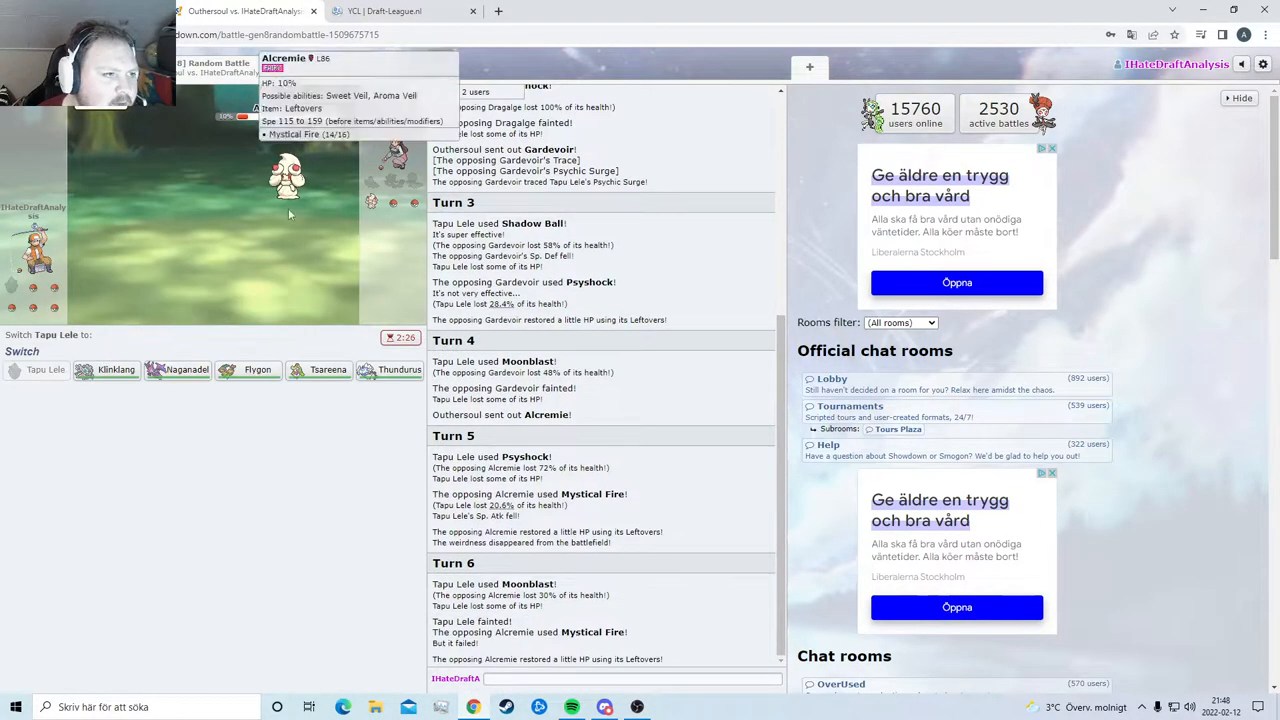
{"action": "mouse_move", "coordinate": [280, 320]}
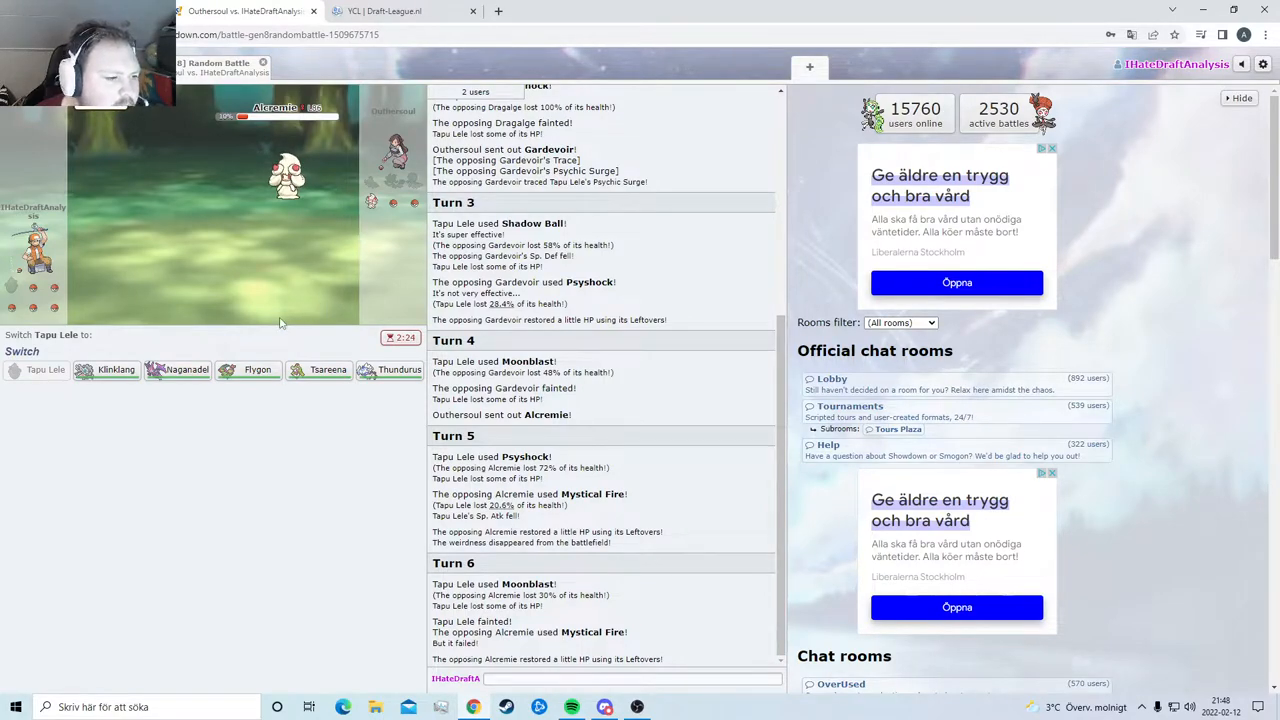
{"action": "mouse_move", "coordinate": [293, 178]}
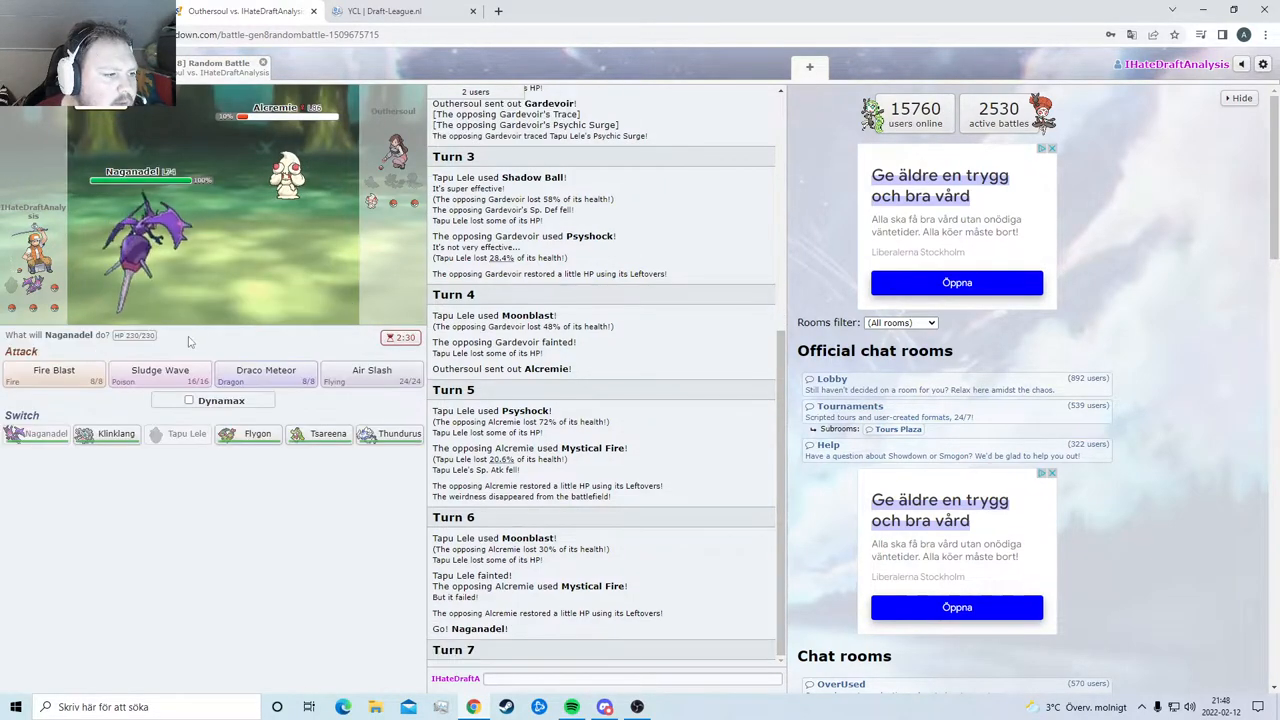
{"action": "left_click", "coordinate": [160, 370]}
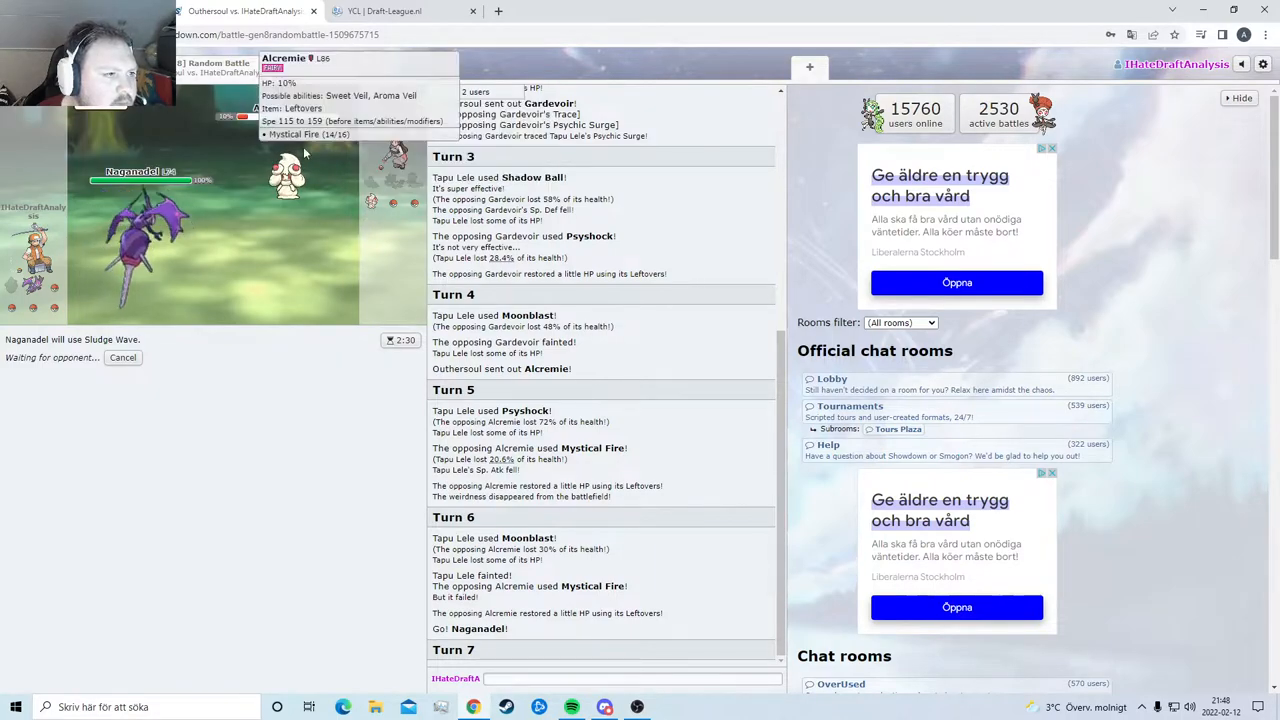
{"action": "left_click", "coordinate": [395, 11]}
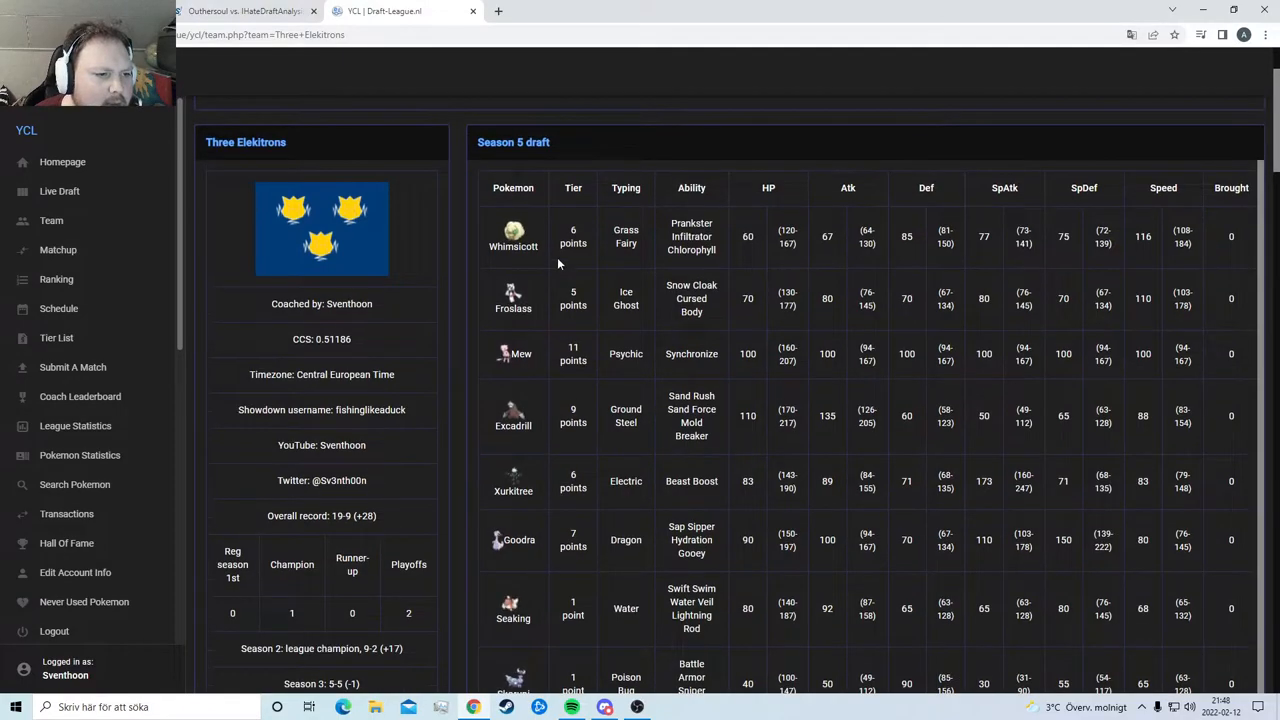
Scroll the Season 5 draft table, then switch back to the Showdown battle.
{"action": "scroll", "scroll_direction": "down", "scroll_amount": 3}
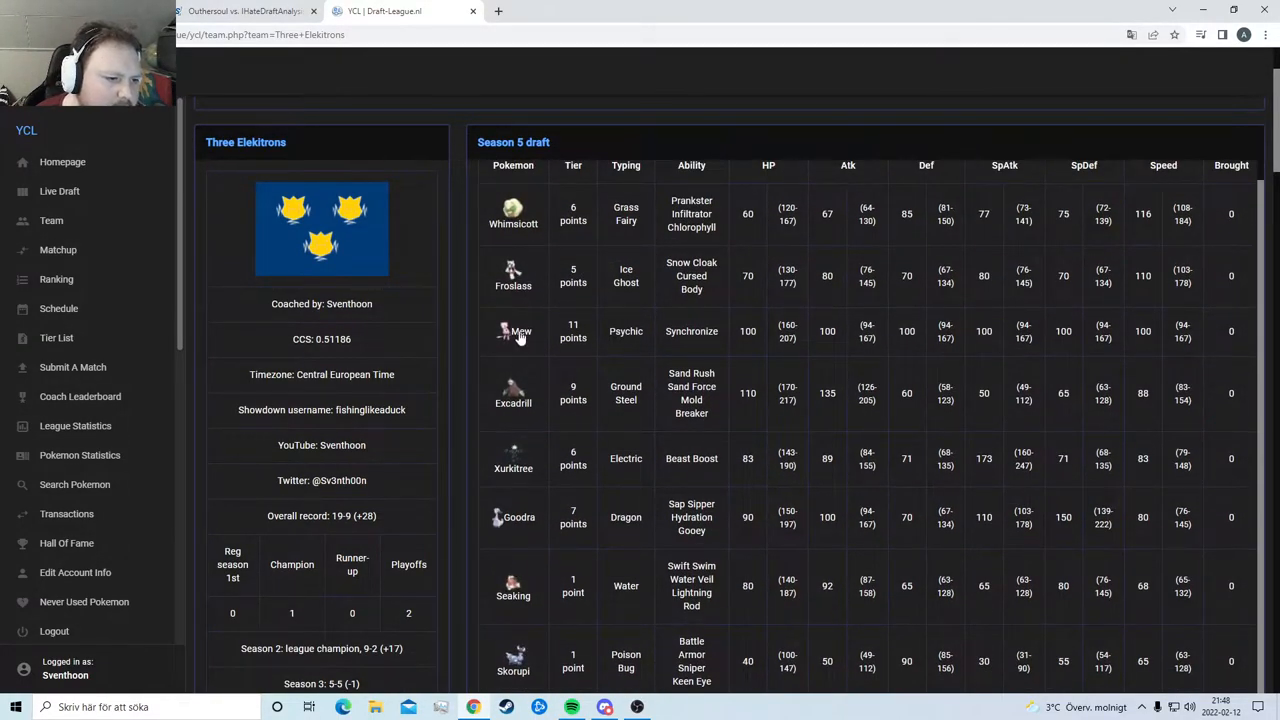
{"action": "mouse_move", "coordinate": [488, 385]}
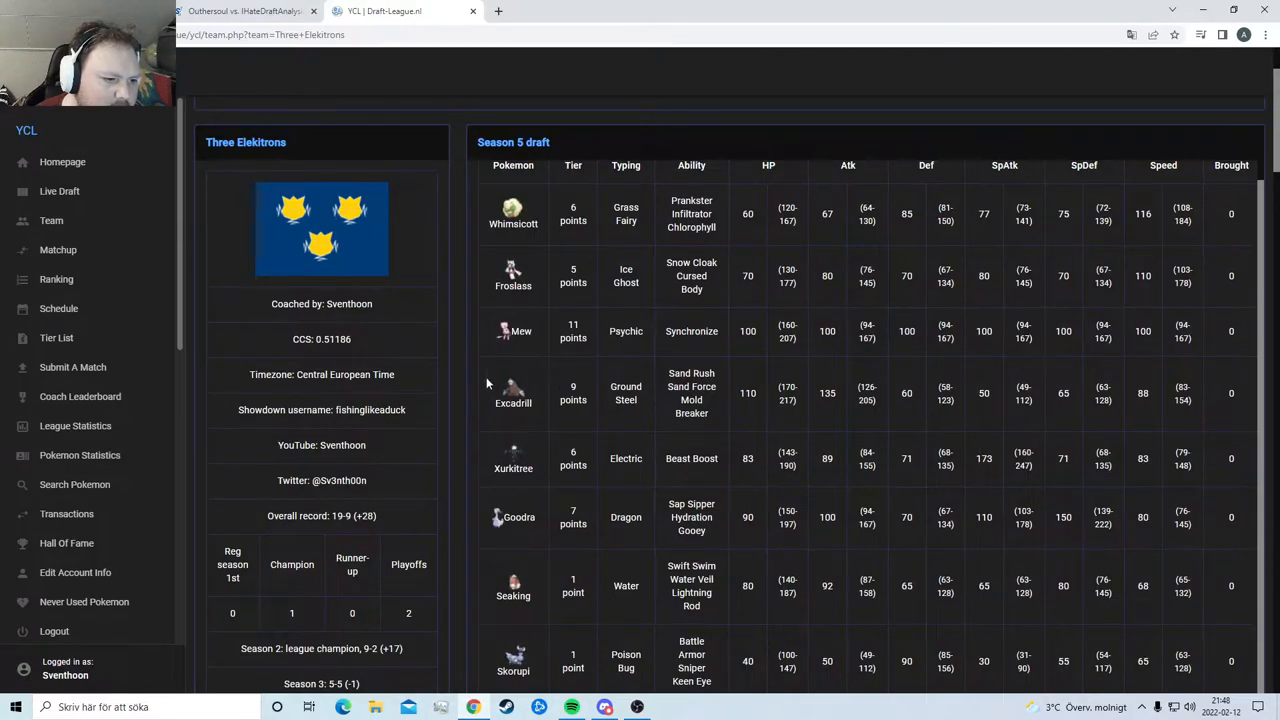
{"action": "scroll", "scroll_direction": "down", "scroll_amount": 3}
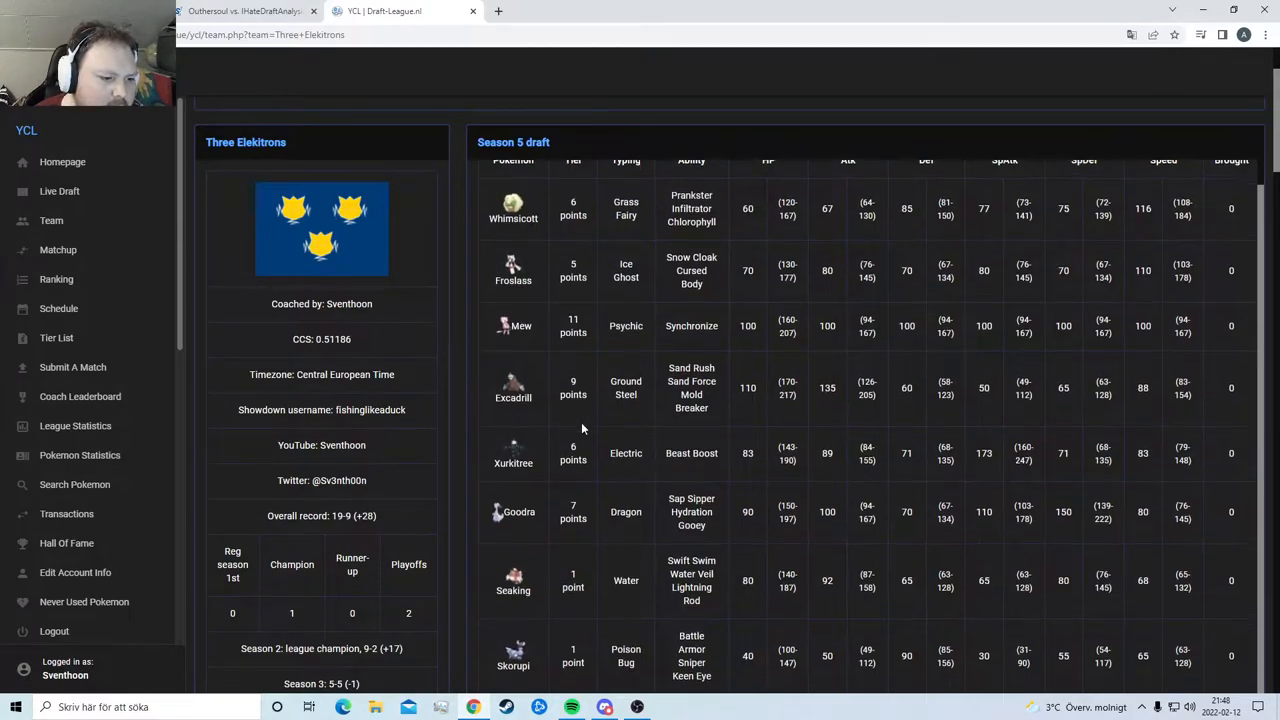
{"action": "scroll", "scroll_direction": "down", "scroll_amount": 3}
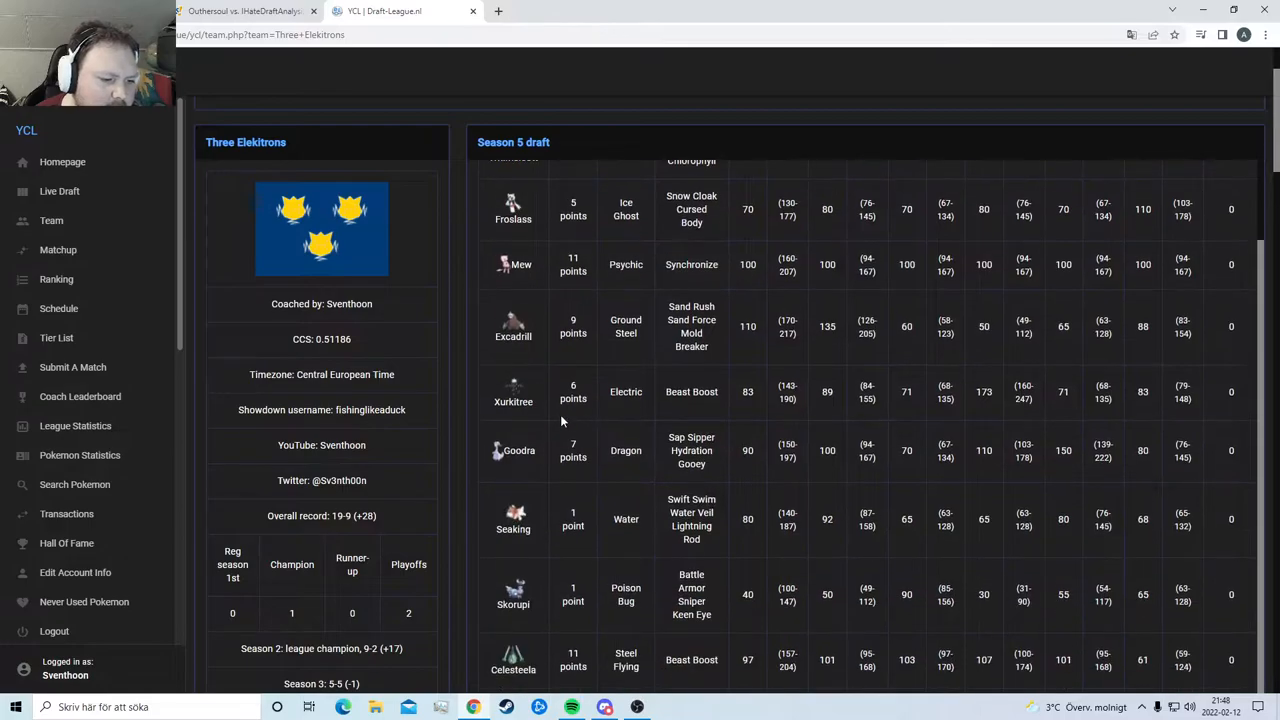
{"action": "scroll", "scroll_direction": "down", "scroll_amount": 3}
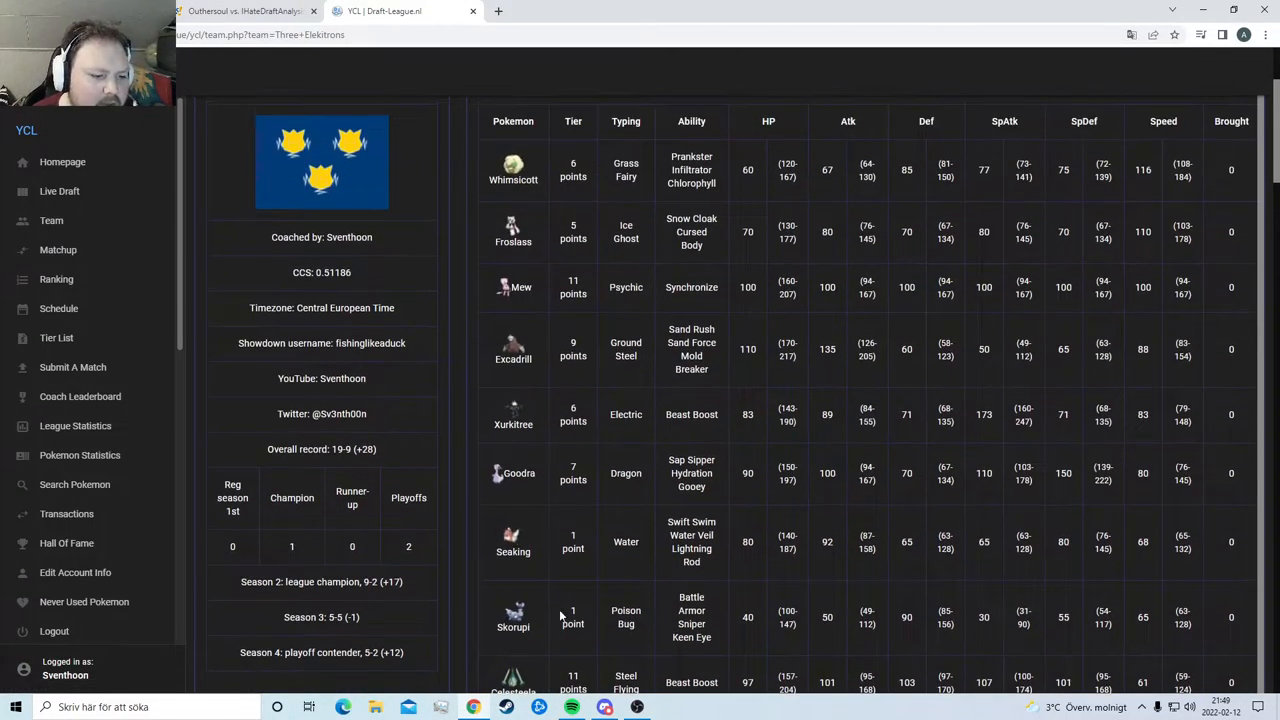
{"action": "left_click", "coordinate": [250, 11]}
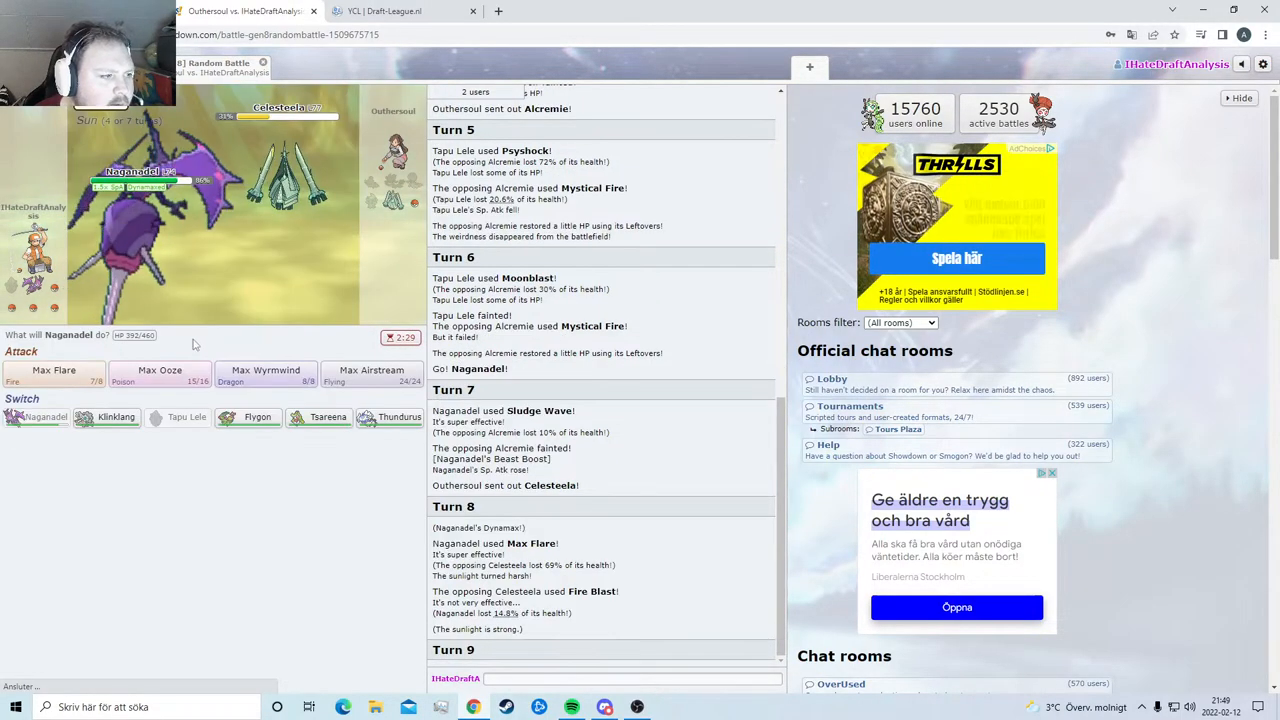
Select a Max move for Naganadel against Celesteela on turn 9.
{"action": "left_click", "coordinate": [53, 370]}
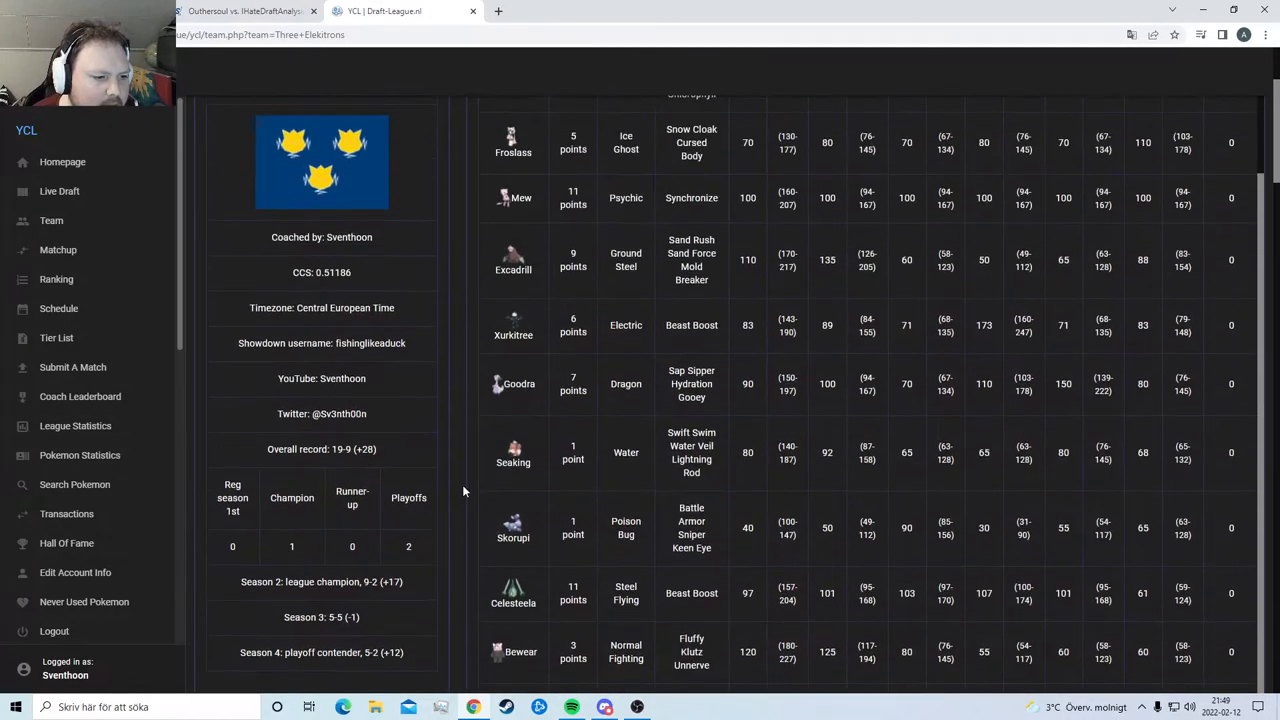
Scroll the team table down to the Total row, then return to the battle.
{"action": "scroll", "scroll_direction": "down", "scroll_amount": 3}
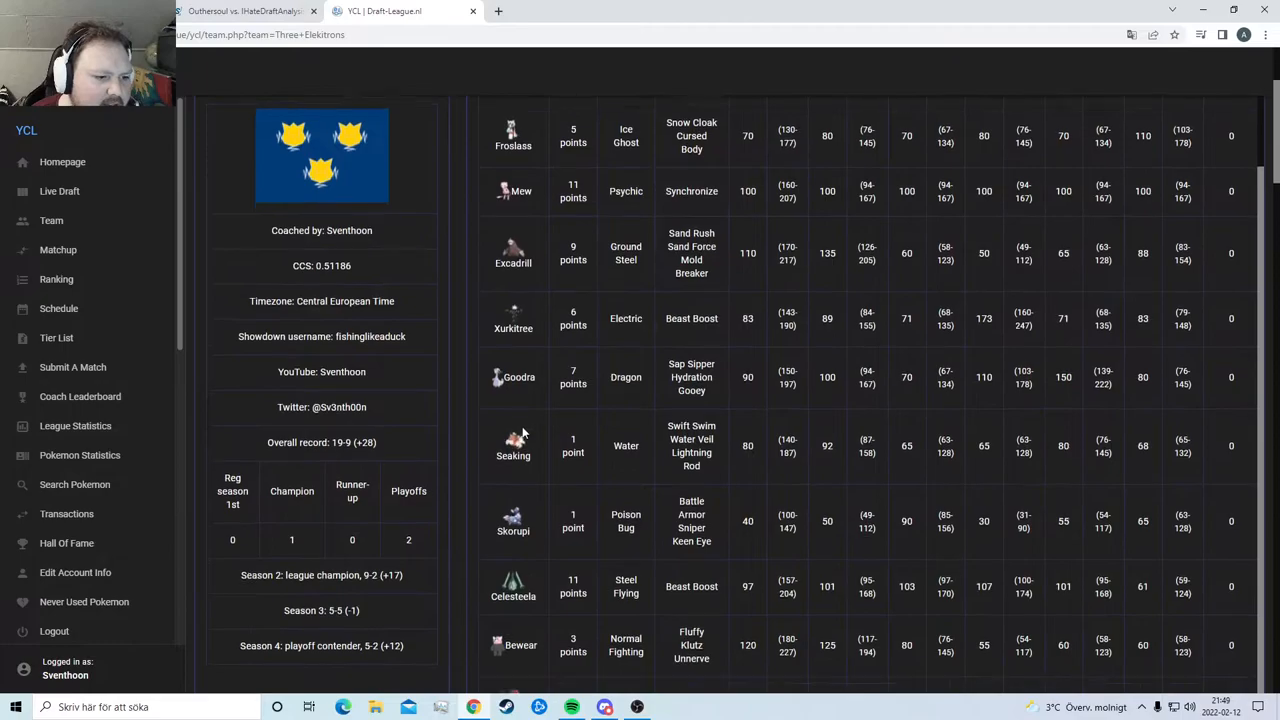
{"action": "scroll", "scroll_direction": "down", "scroll_amount": 3}
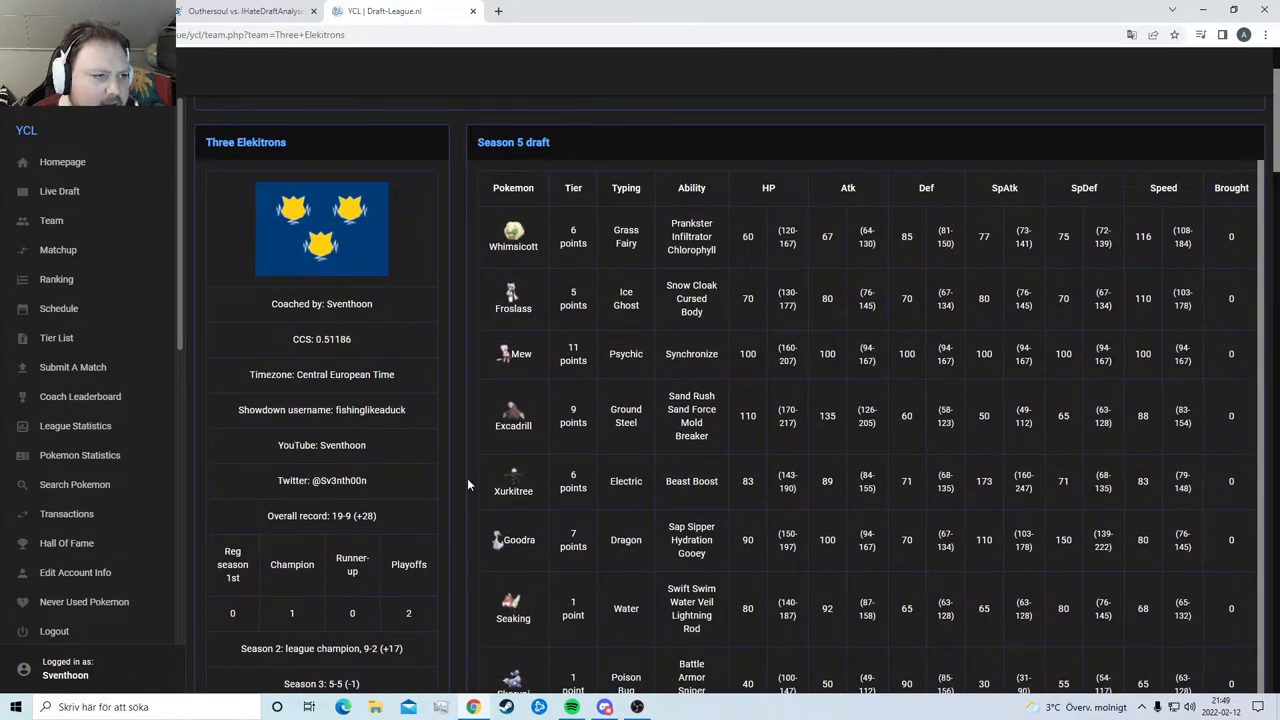
{"action": "scroll", "scroll_direction": "down", "scroll_amount": 3}
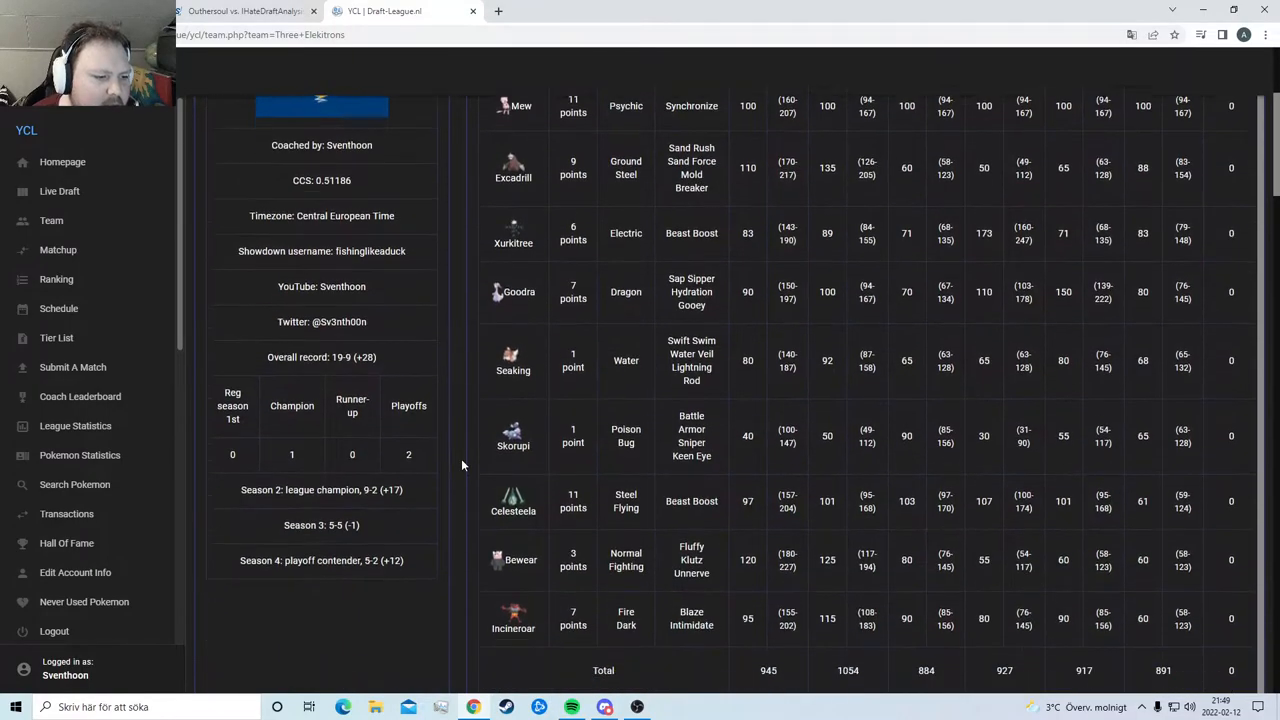
{"action": "left_click", "coordinate": [245, 13]}
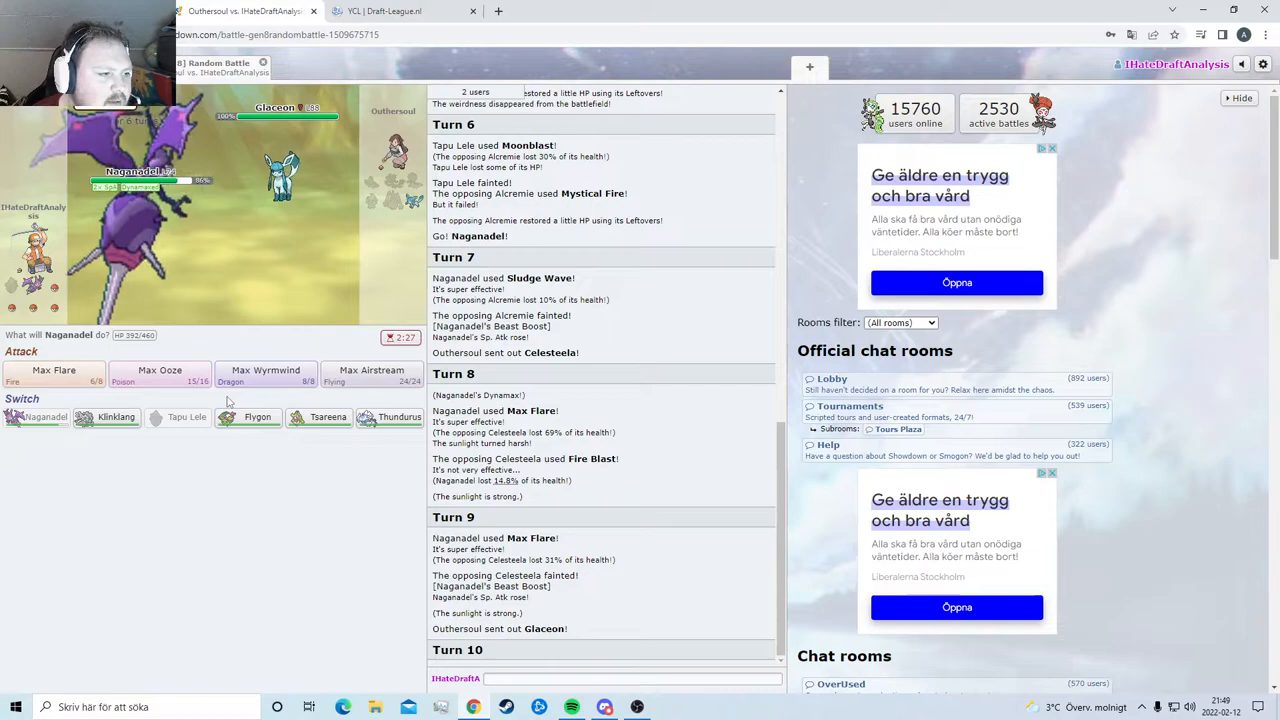
Choose Max Flare for Naganadel against the opposing Glaceon on turn 10.
{"action": "left_click", "coordinate": [53, 375]}
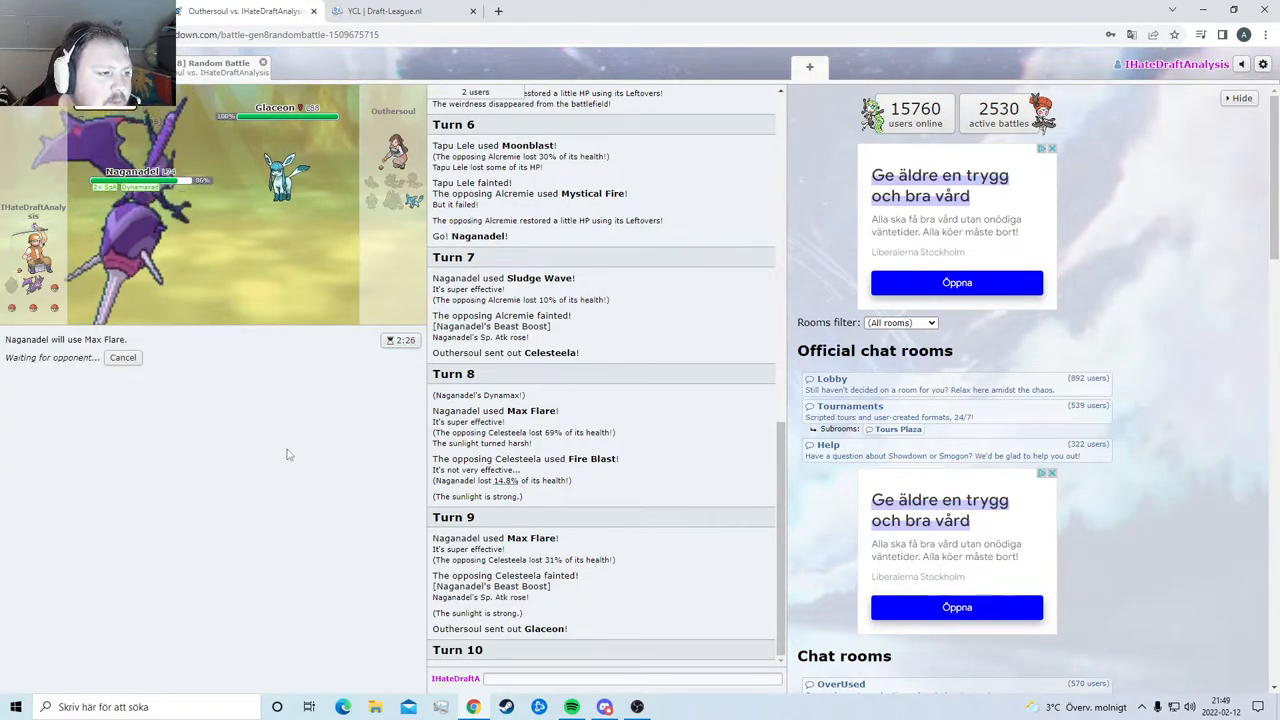
{"action": "mouse_move", "coordinate": [636, 705]}
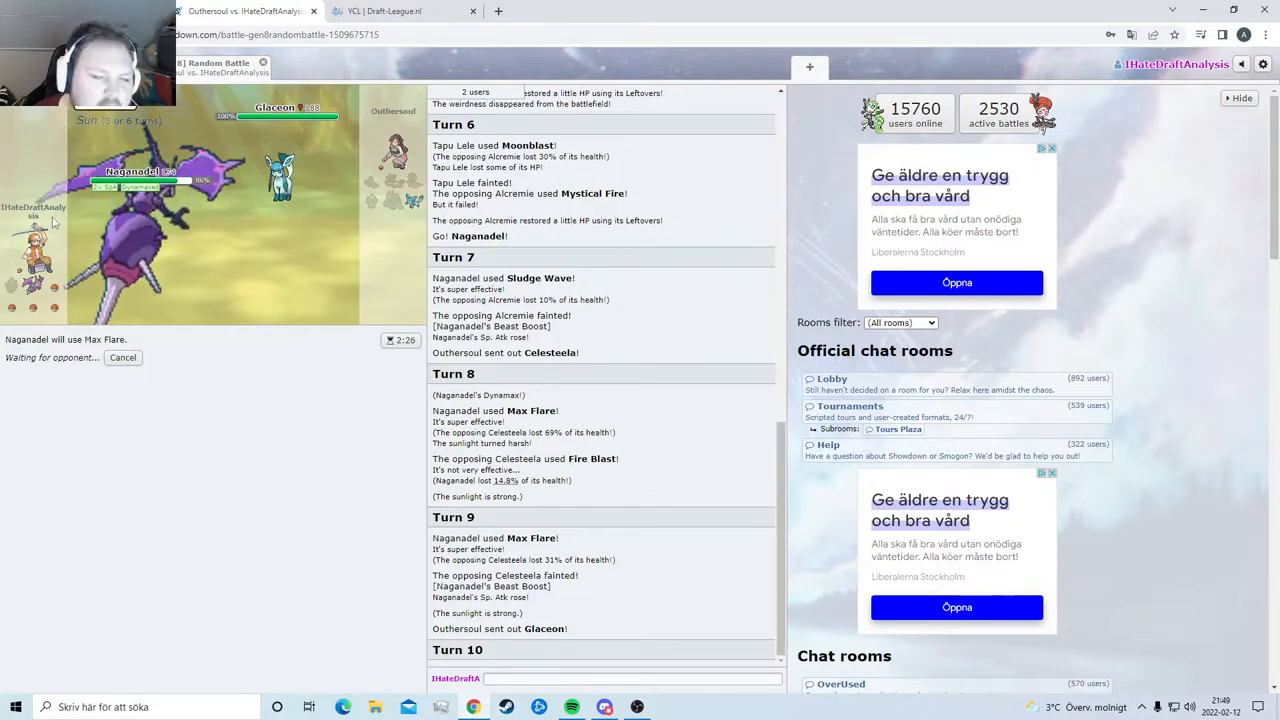
{"action": "mouse_move", "coordinate": [281, 450]}
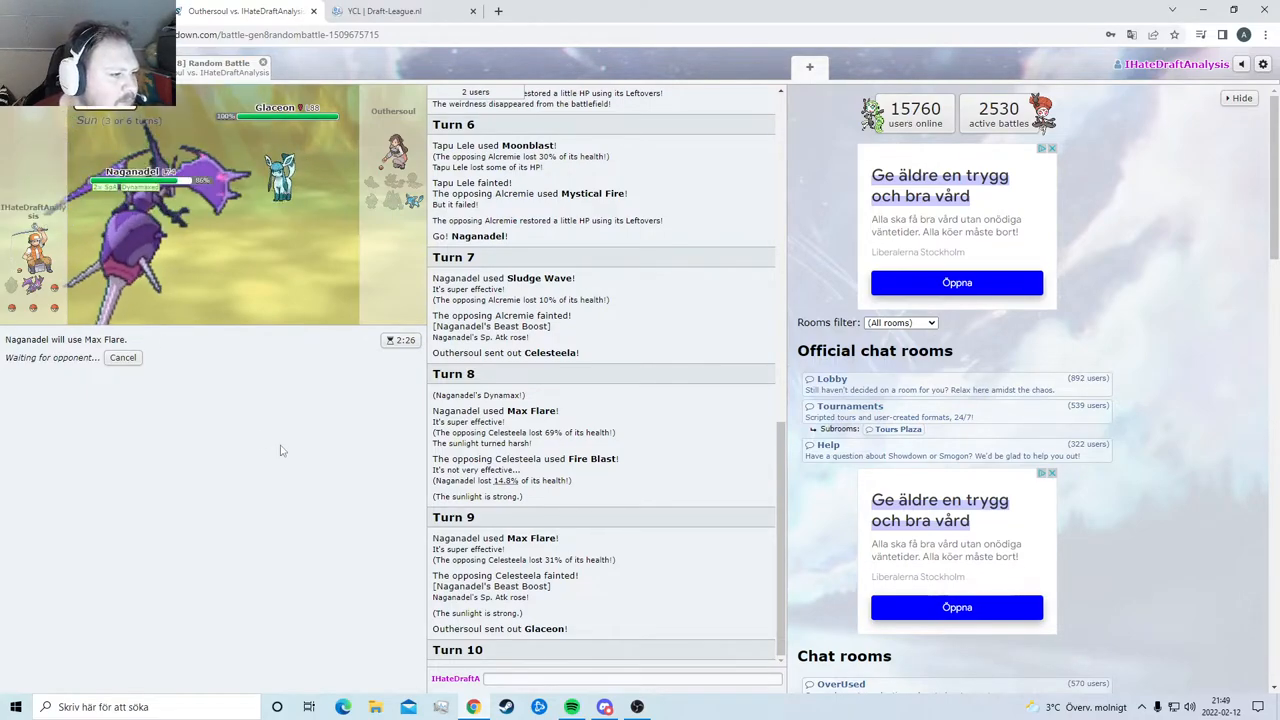